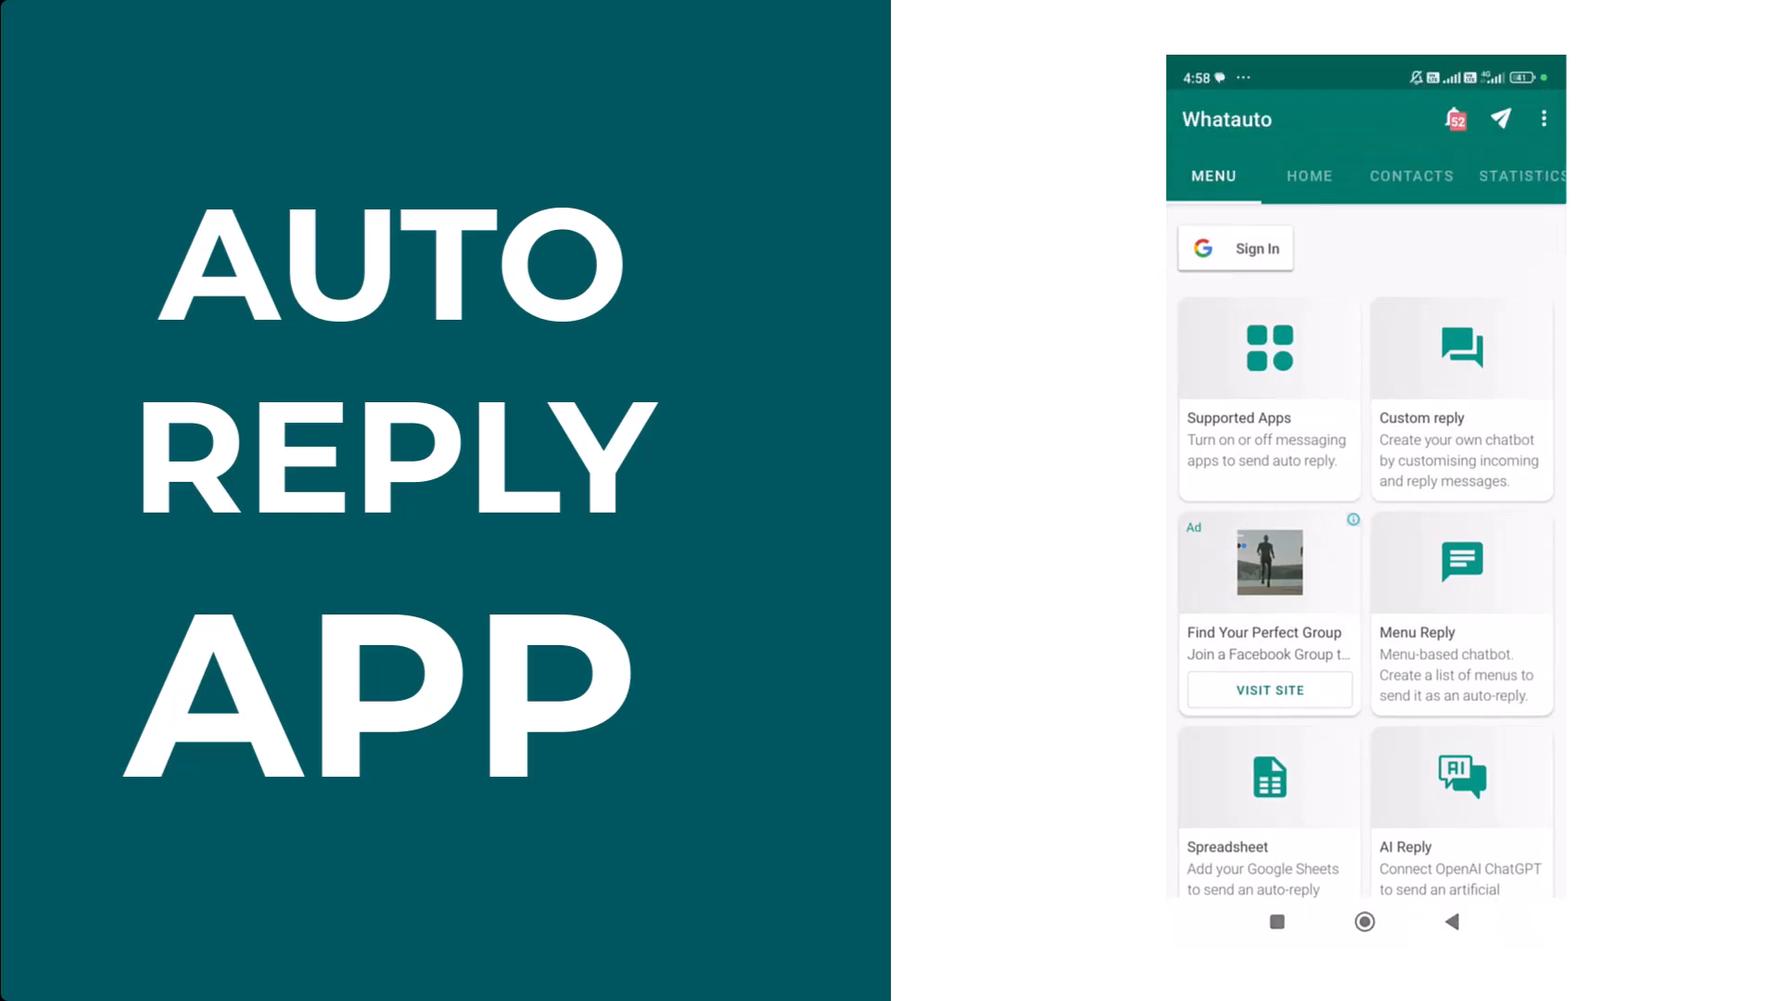
- Open the WhatsForm website and read through its how-it-works and feature sections
click(1462, 398)
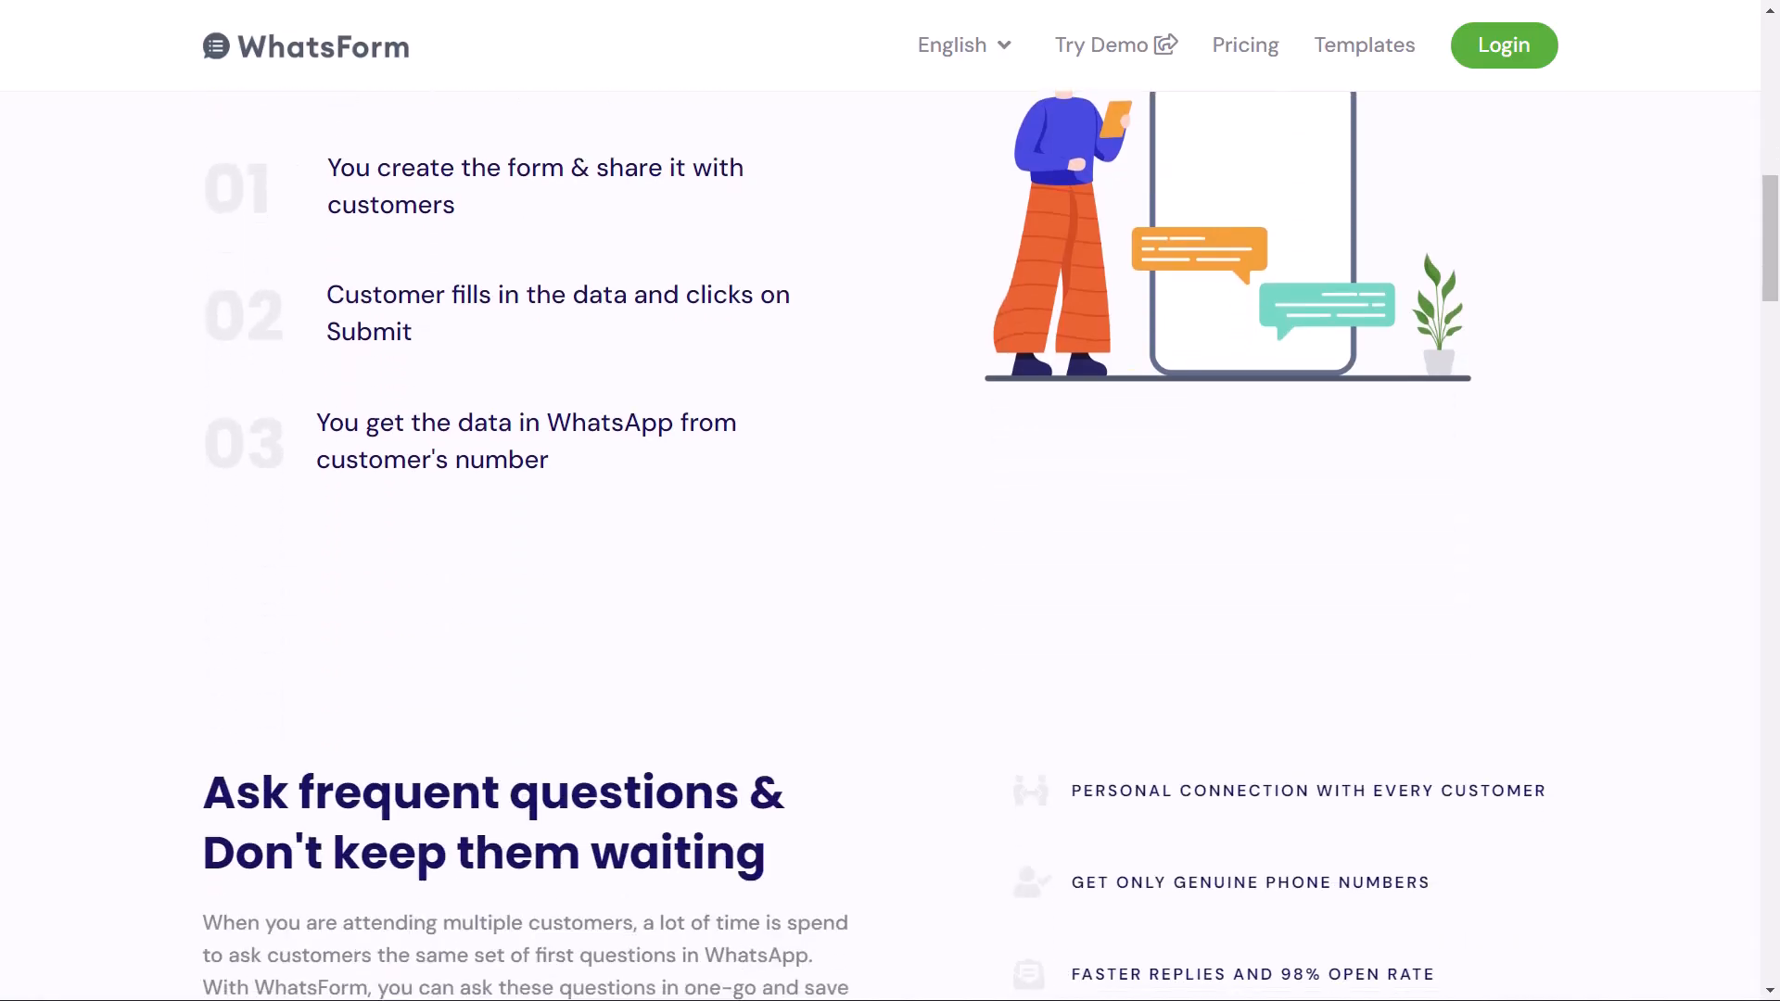
scroll(down, 3)
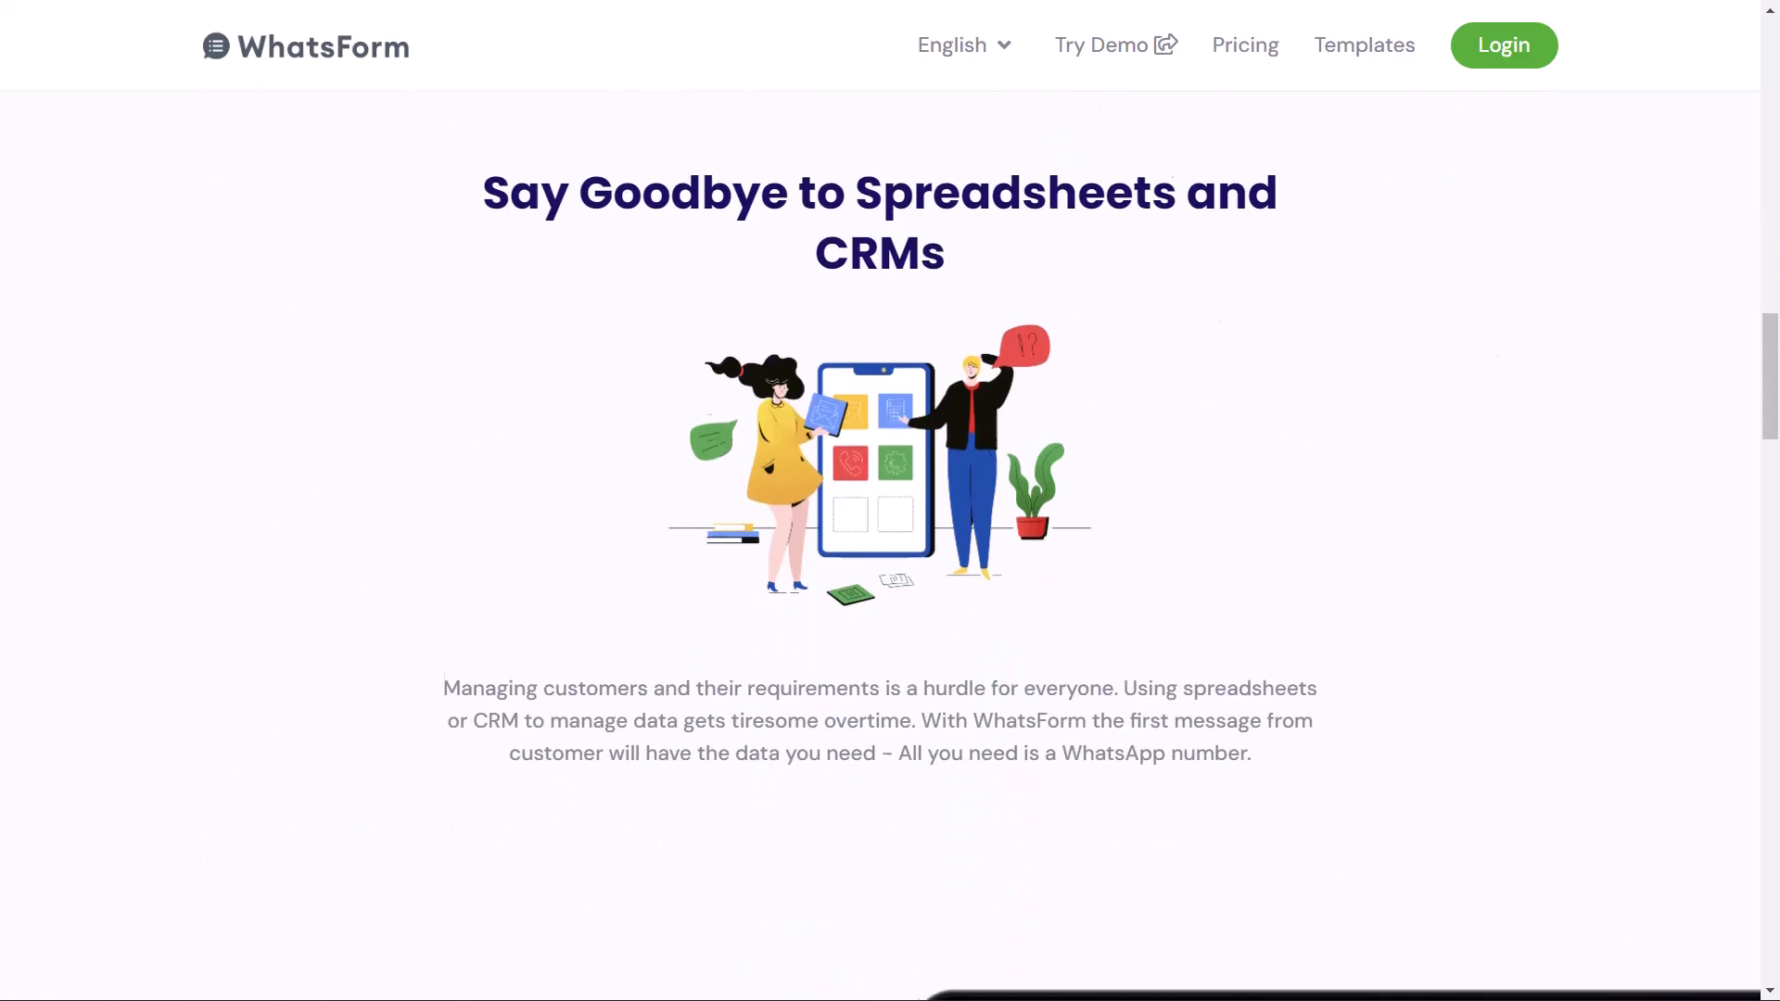
scroll(down, 3)
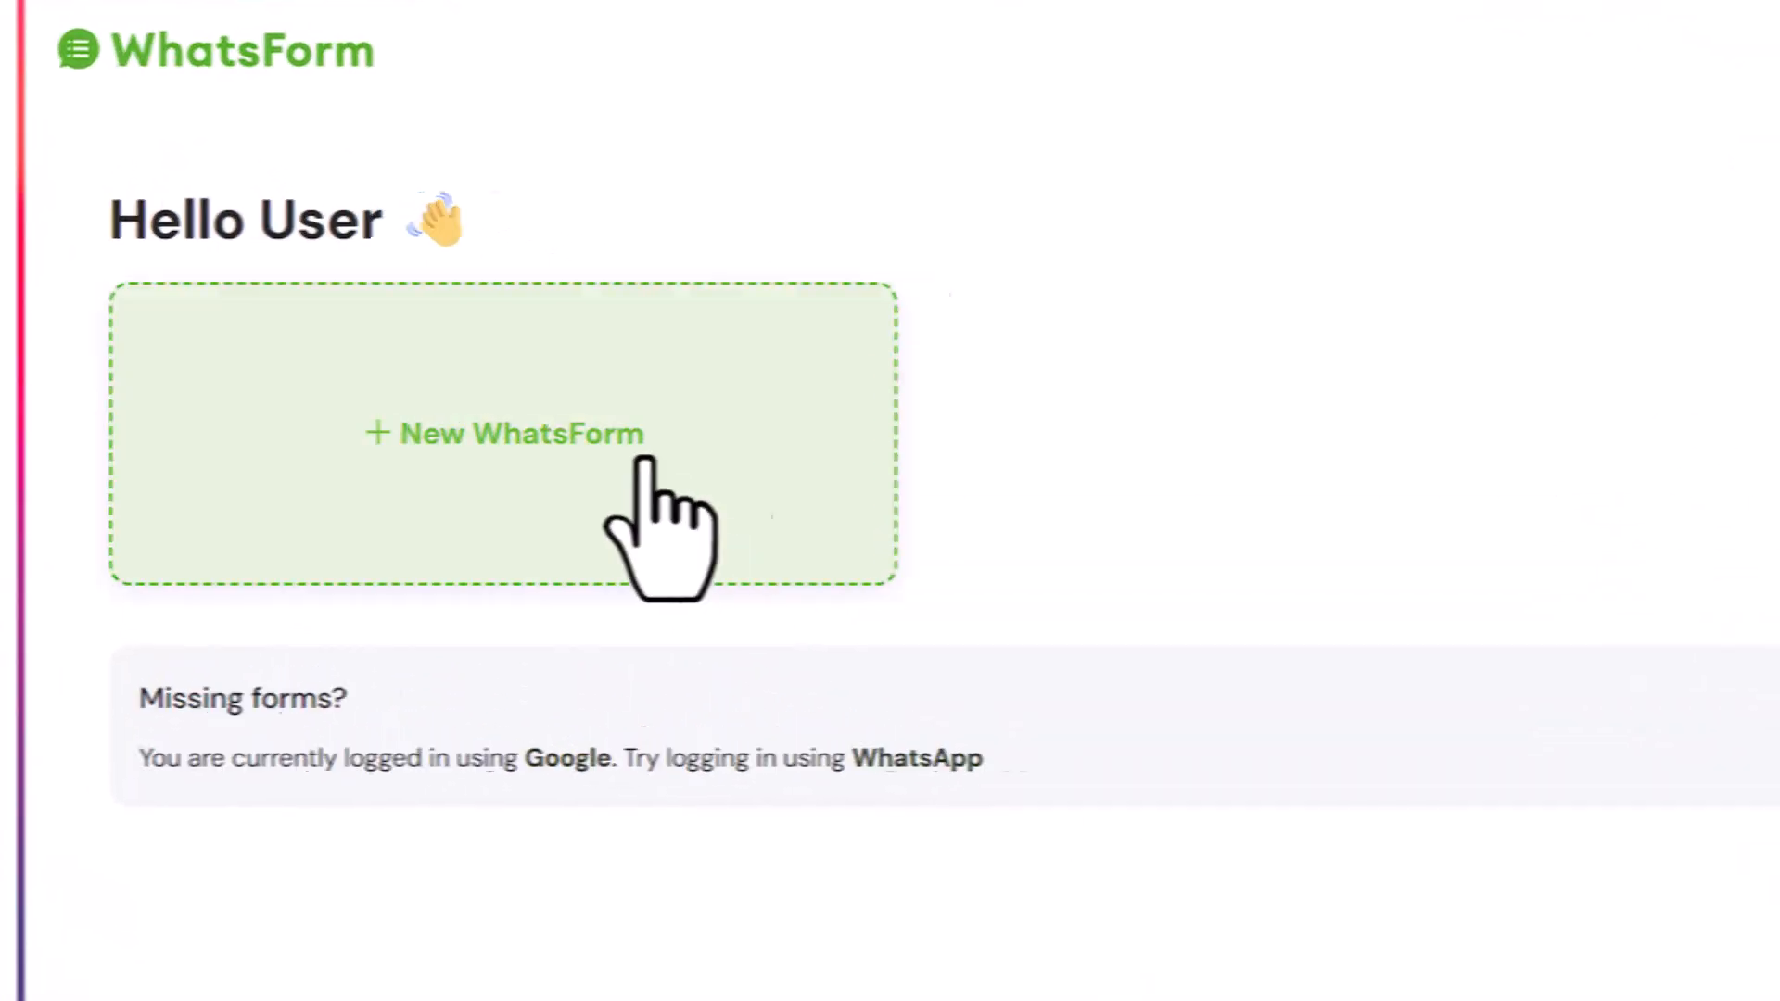
- Start a new WhatsForm from scratch as a blank form
click(501, 434)
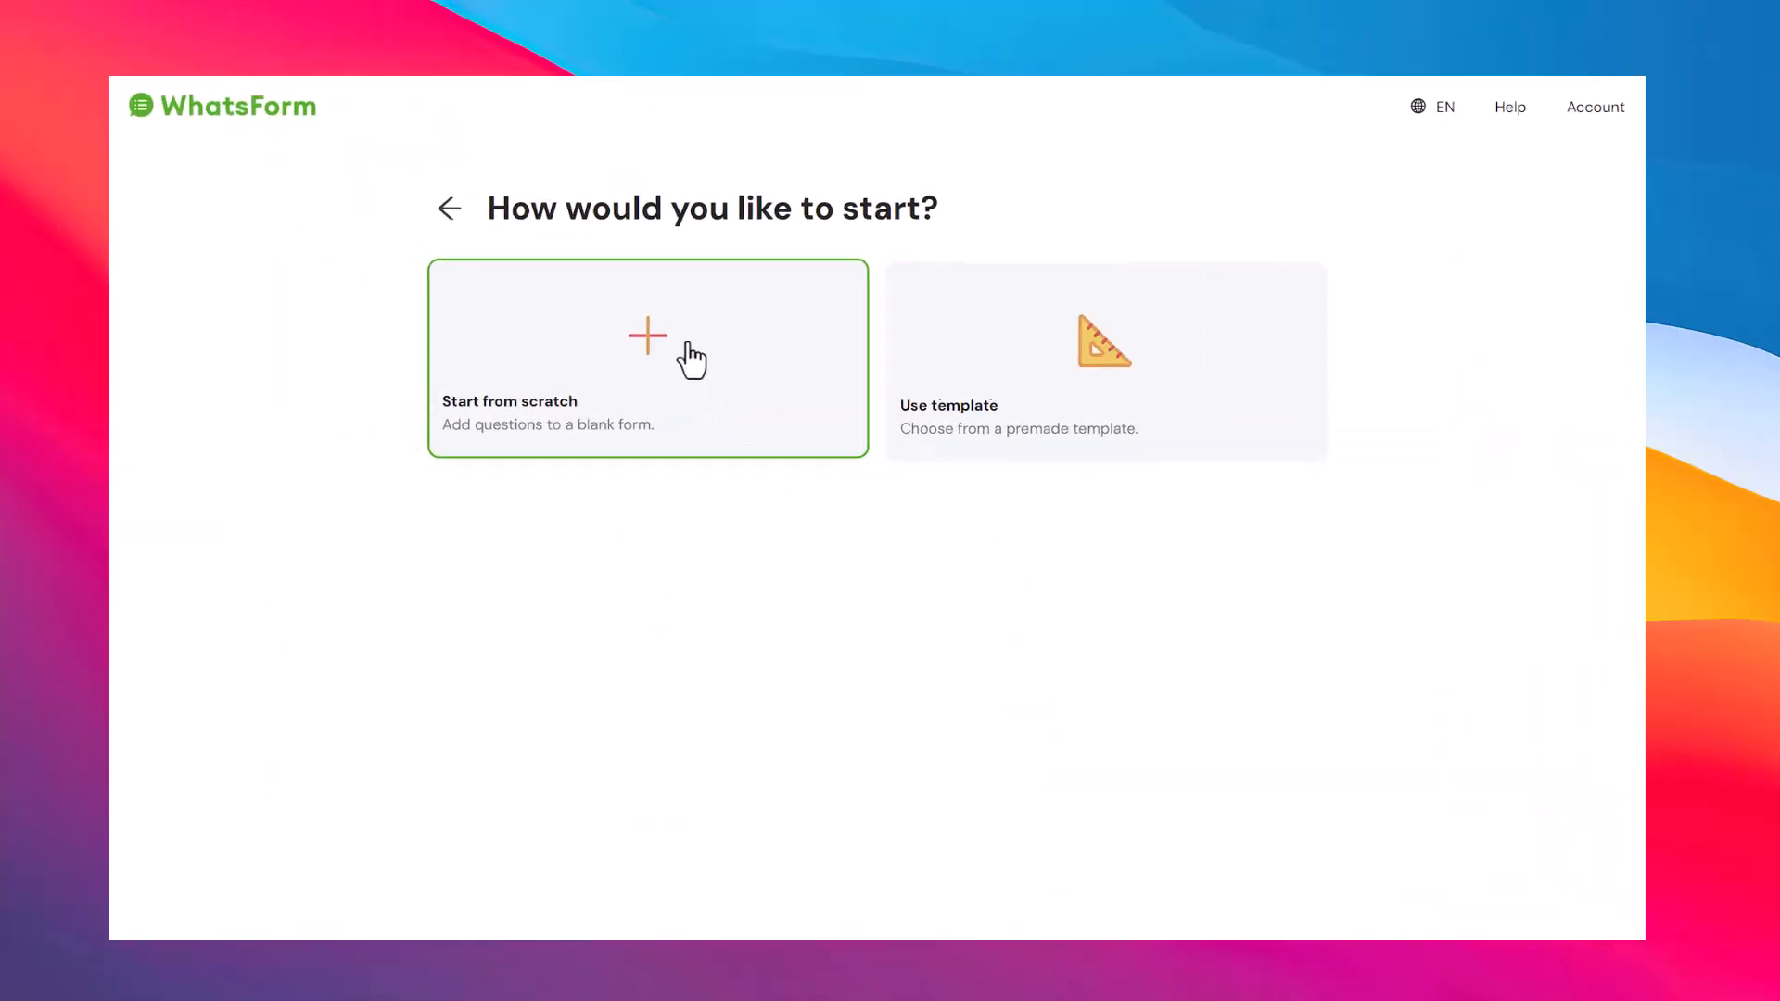
click(648, 358)
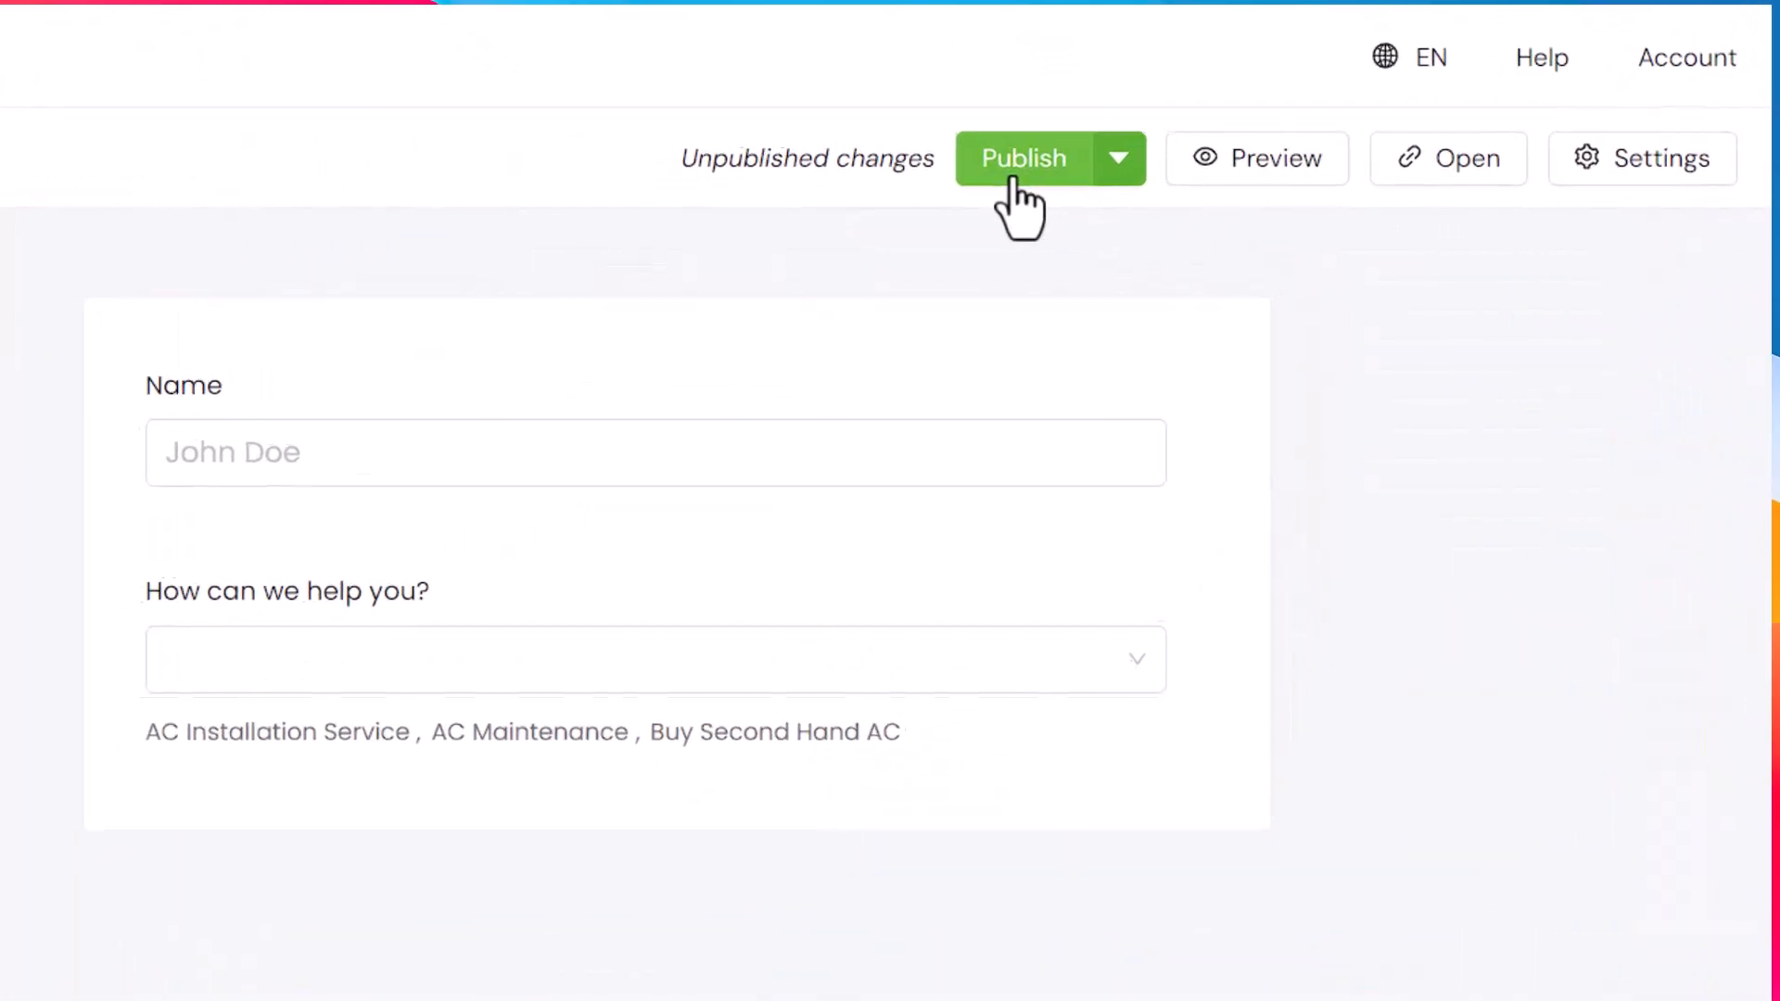
- Publish the AC service form and bring up its Share options
click(1021, 156)
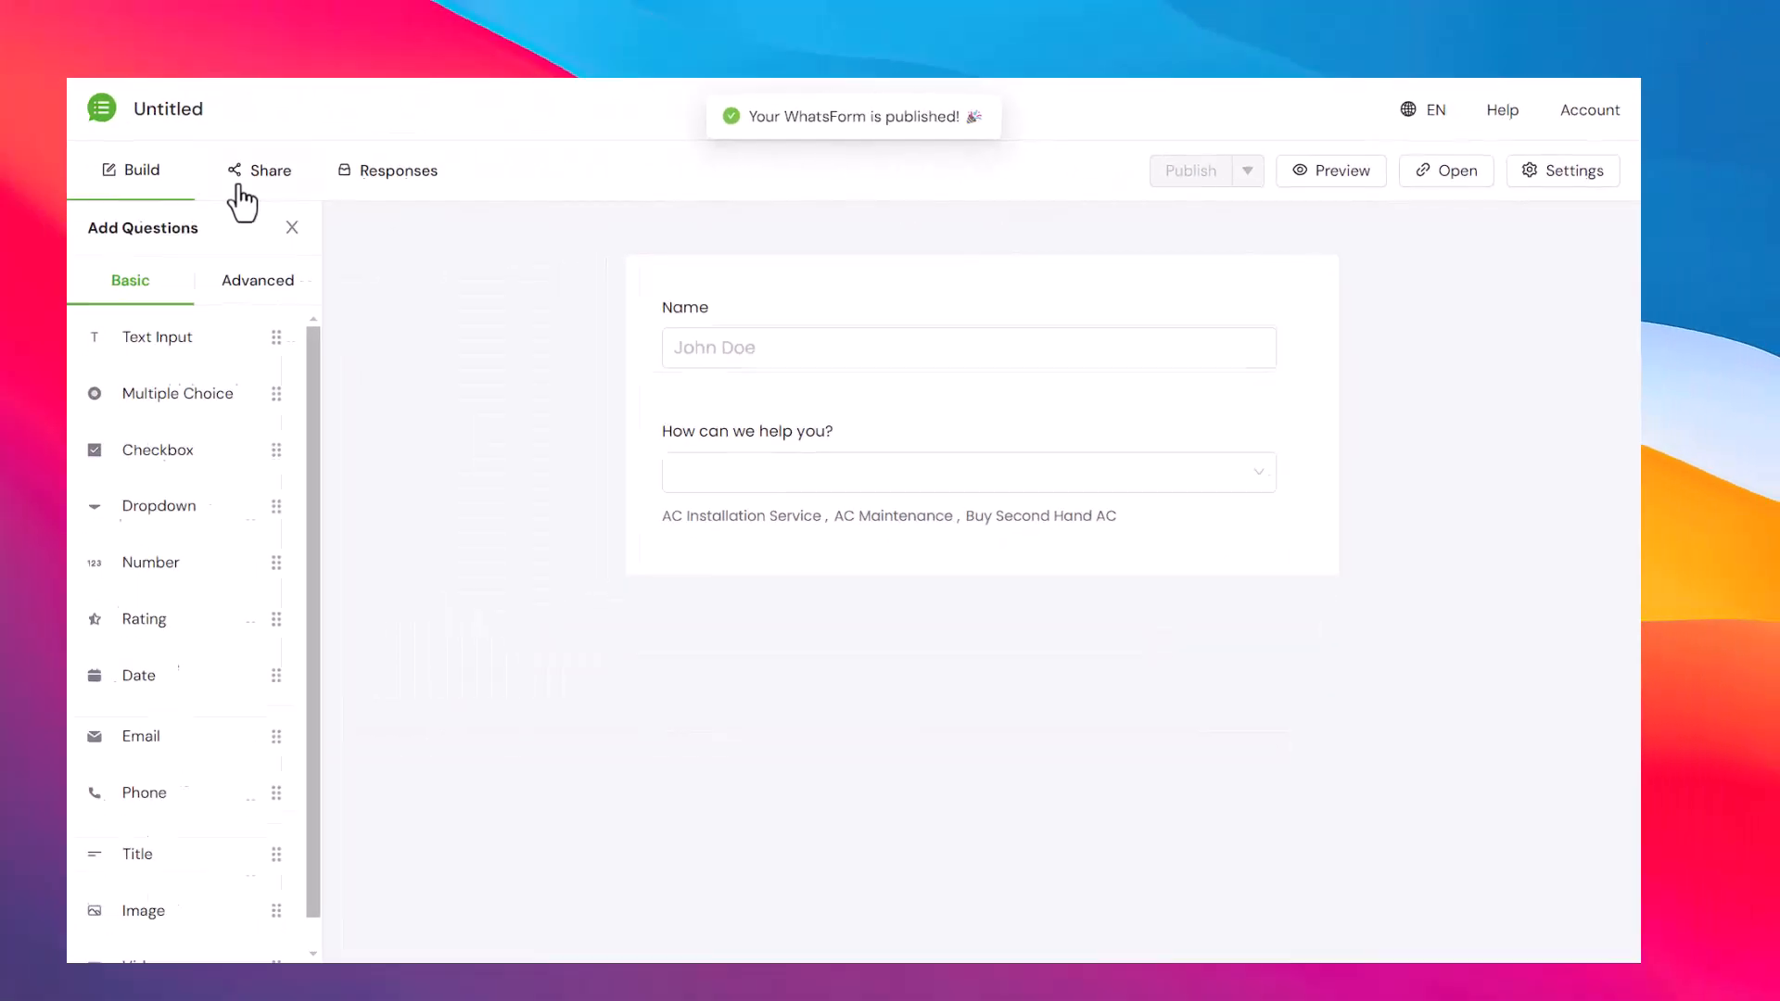
click(270, 171)
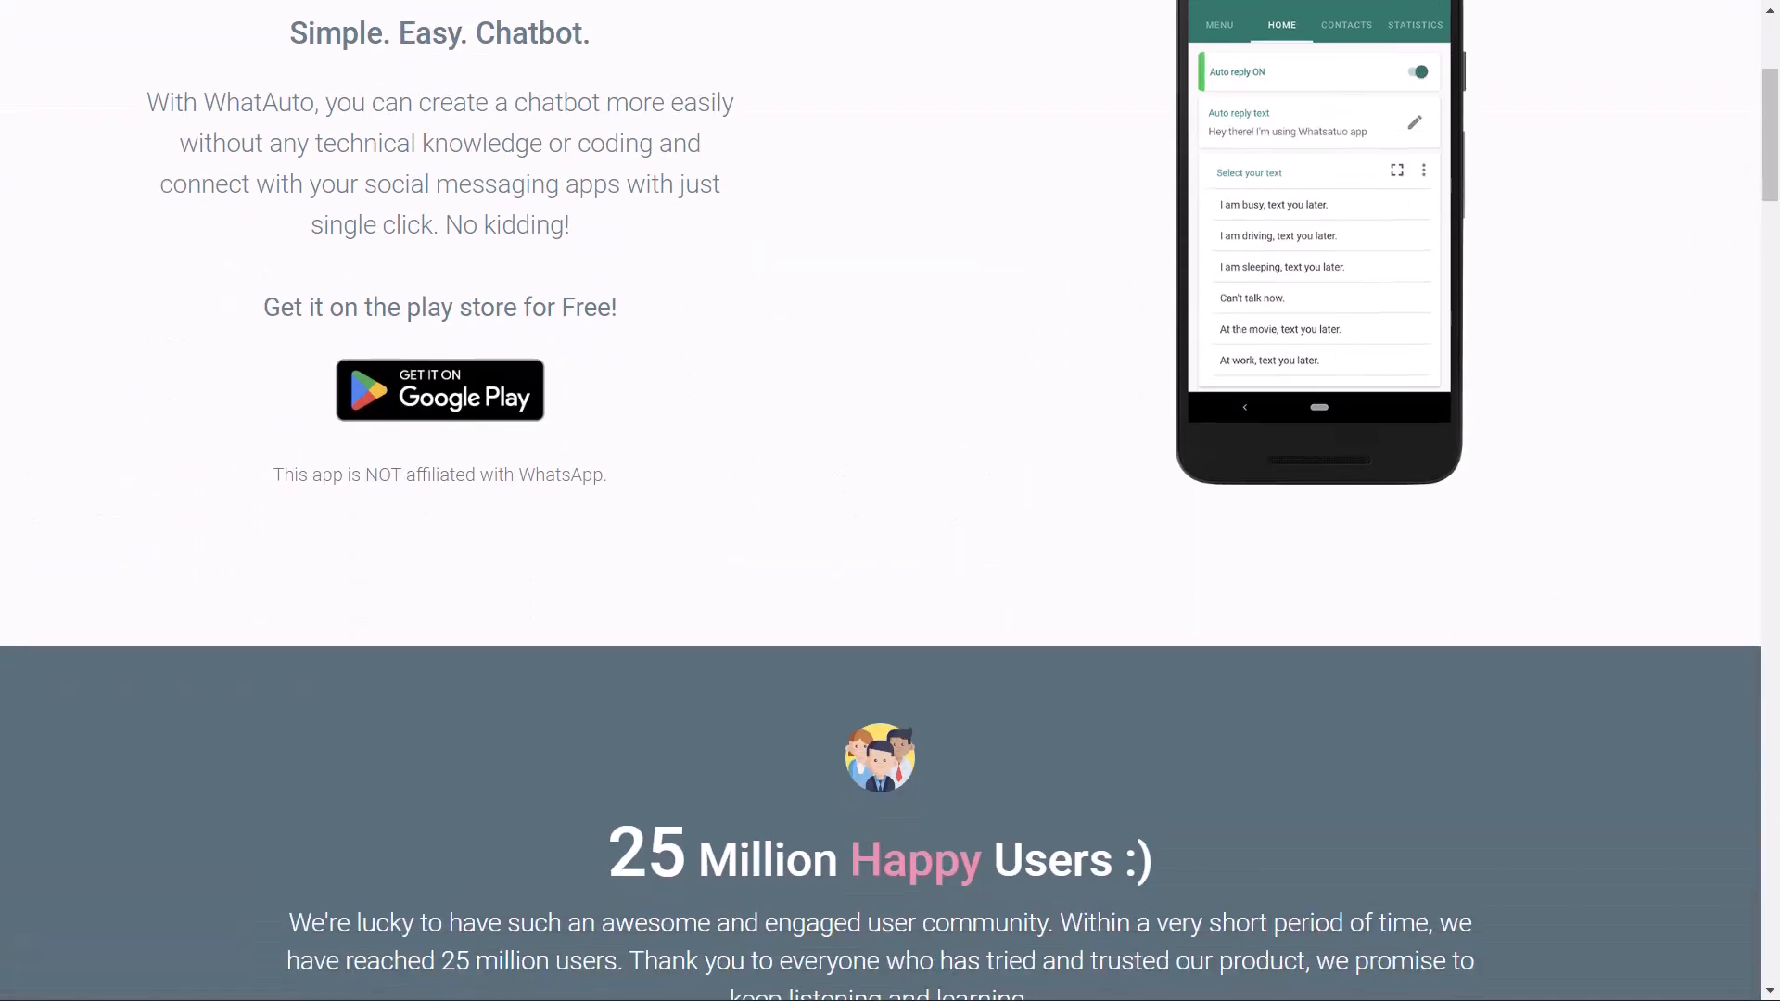
- Scroll to the installed Whatauto - Auto Reply app and launch it
scroll(down, 3)
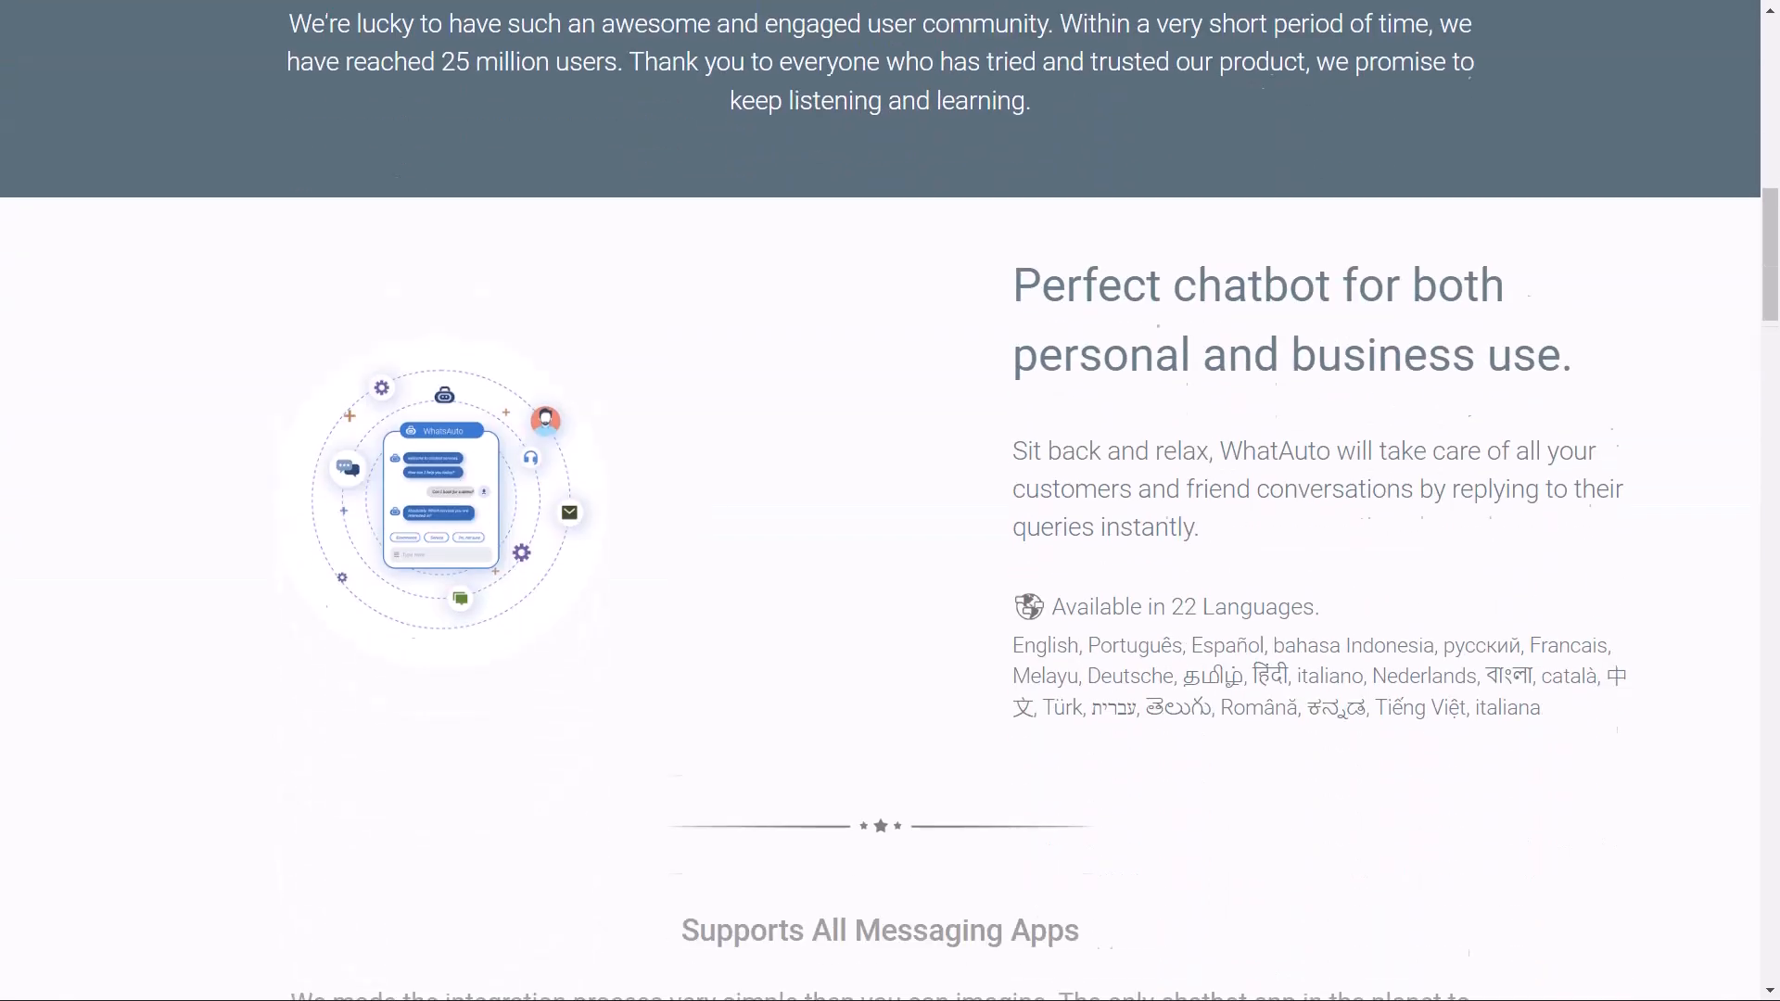
scroll(down, 3)
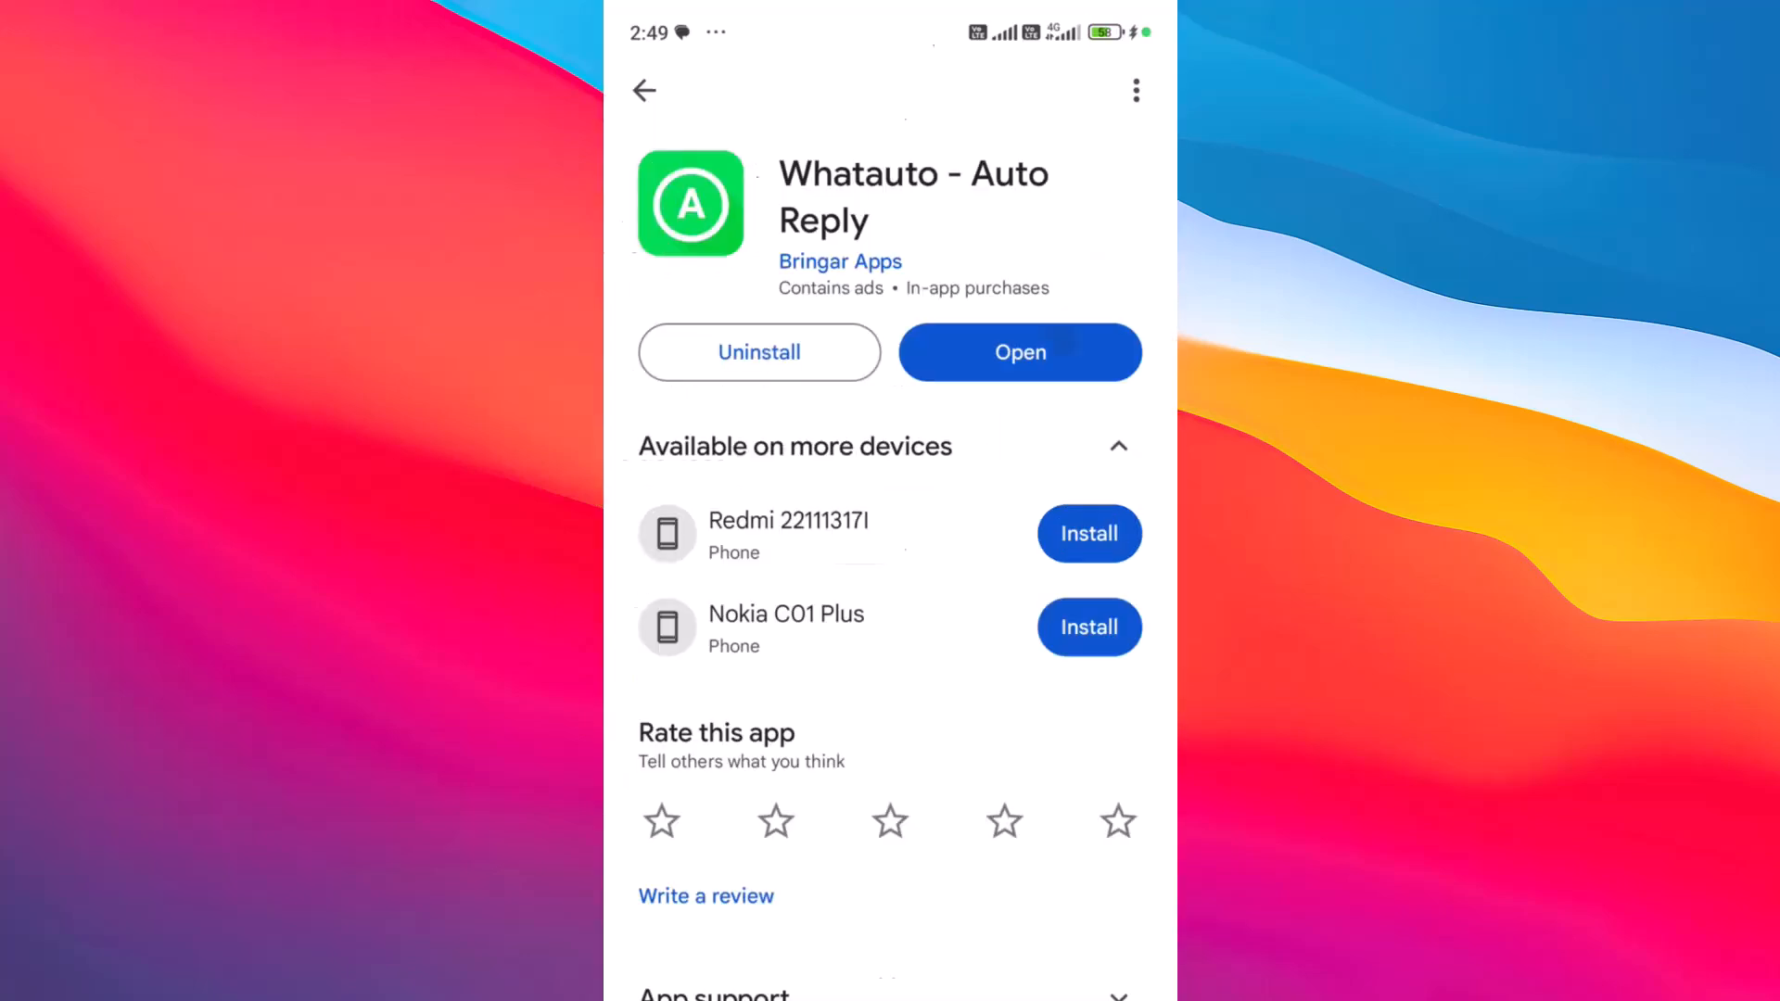
click(1018, 352)
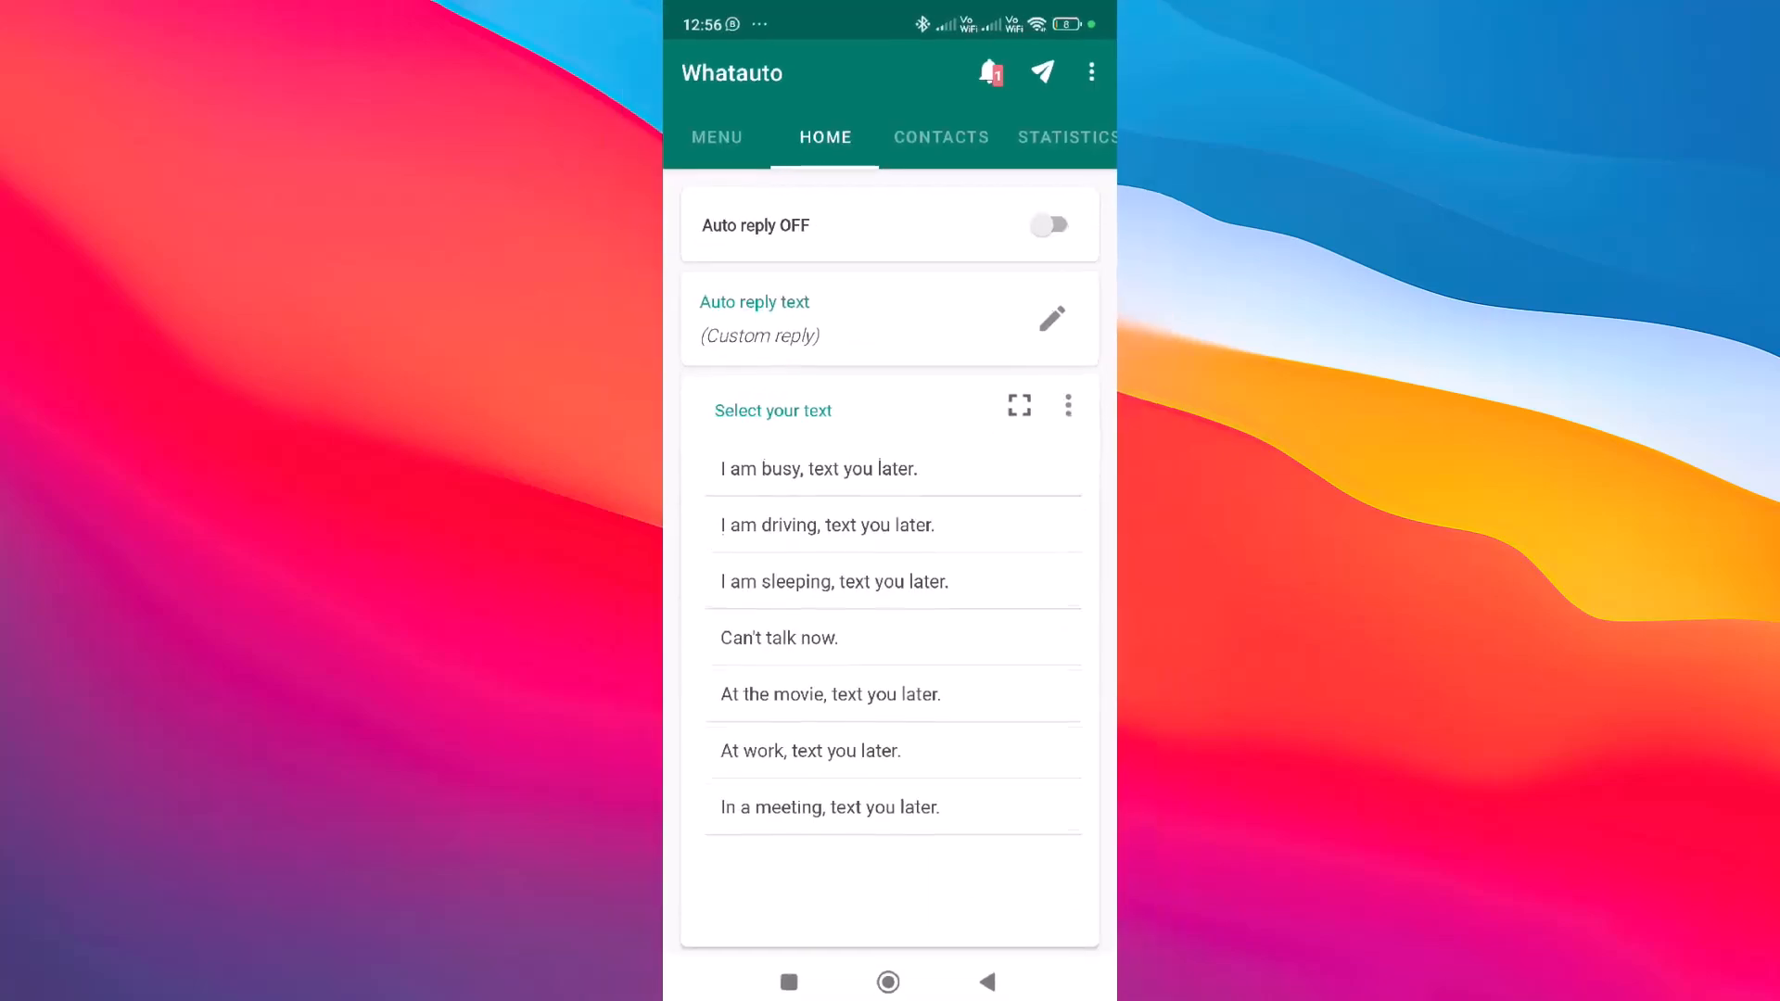
- Set the auto-reply text to Custom Reply only, then open Custom reply from MENU
click(1051, 319)
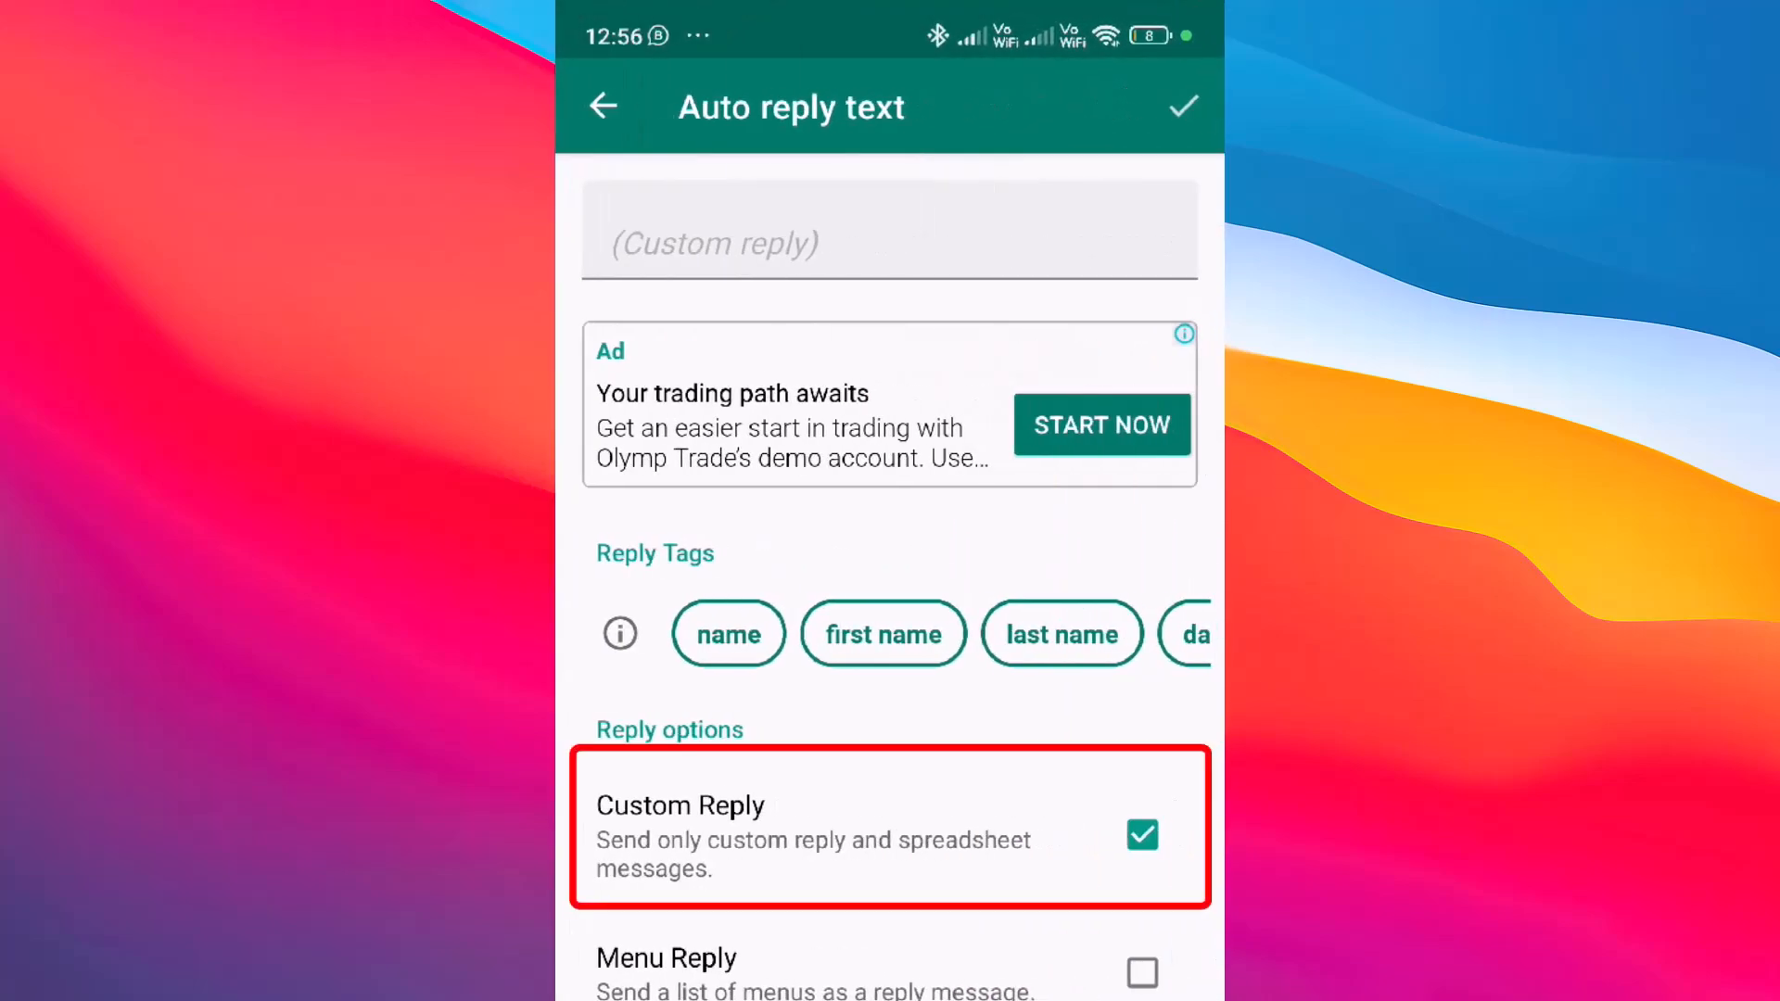
click(603, 107)
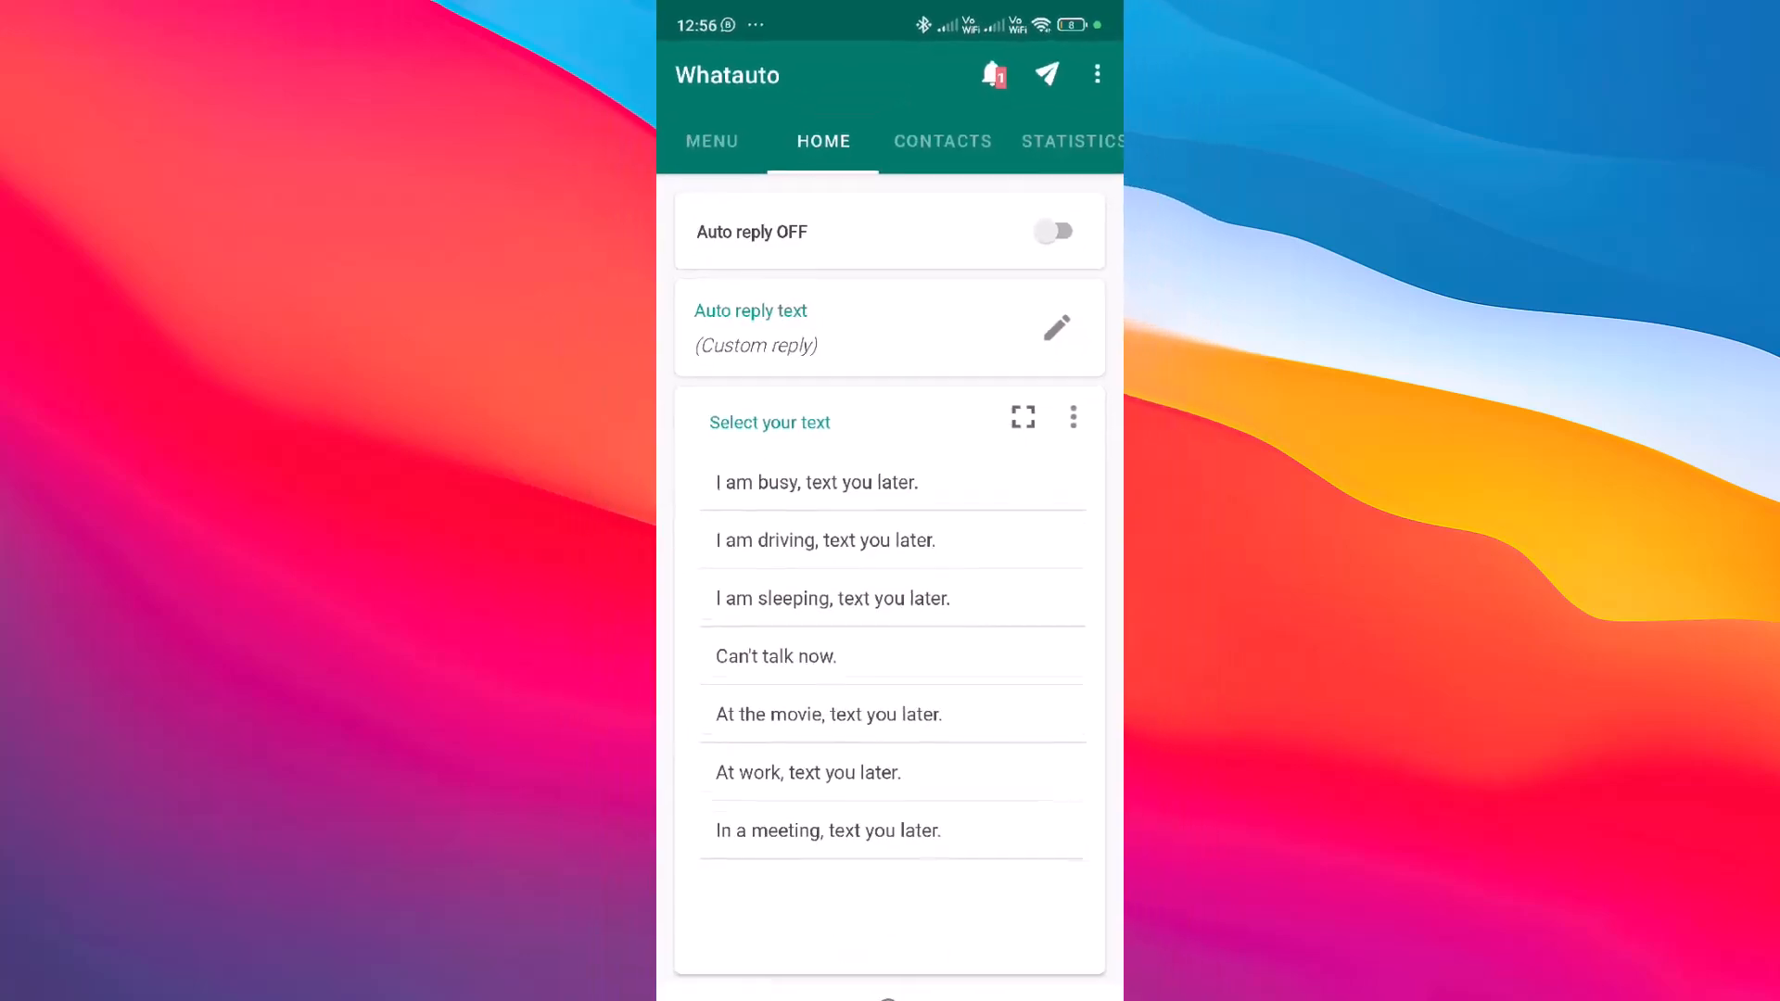
click(712, 141)
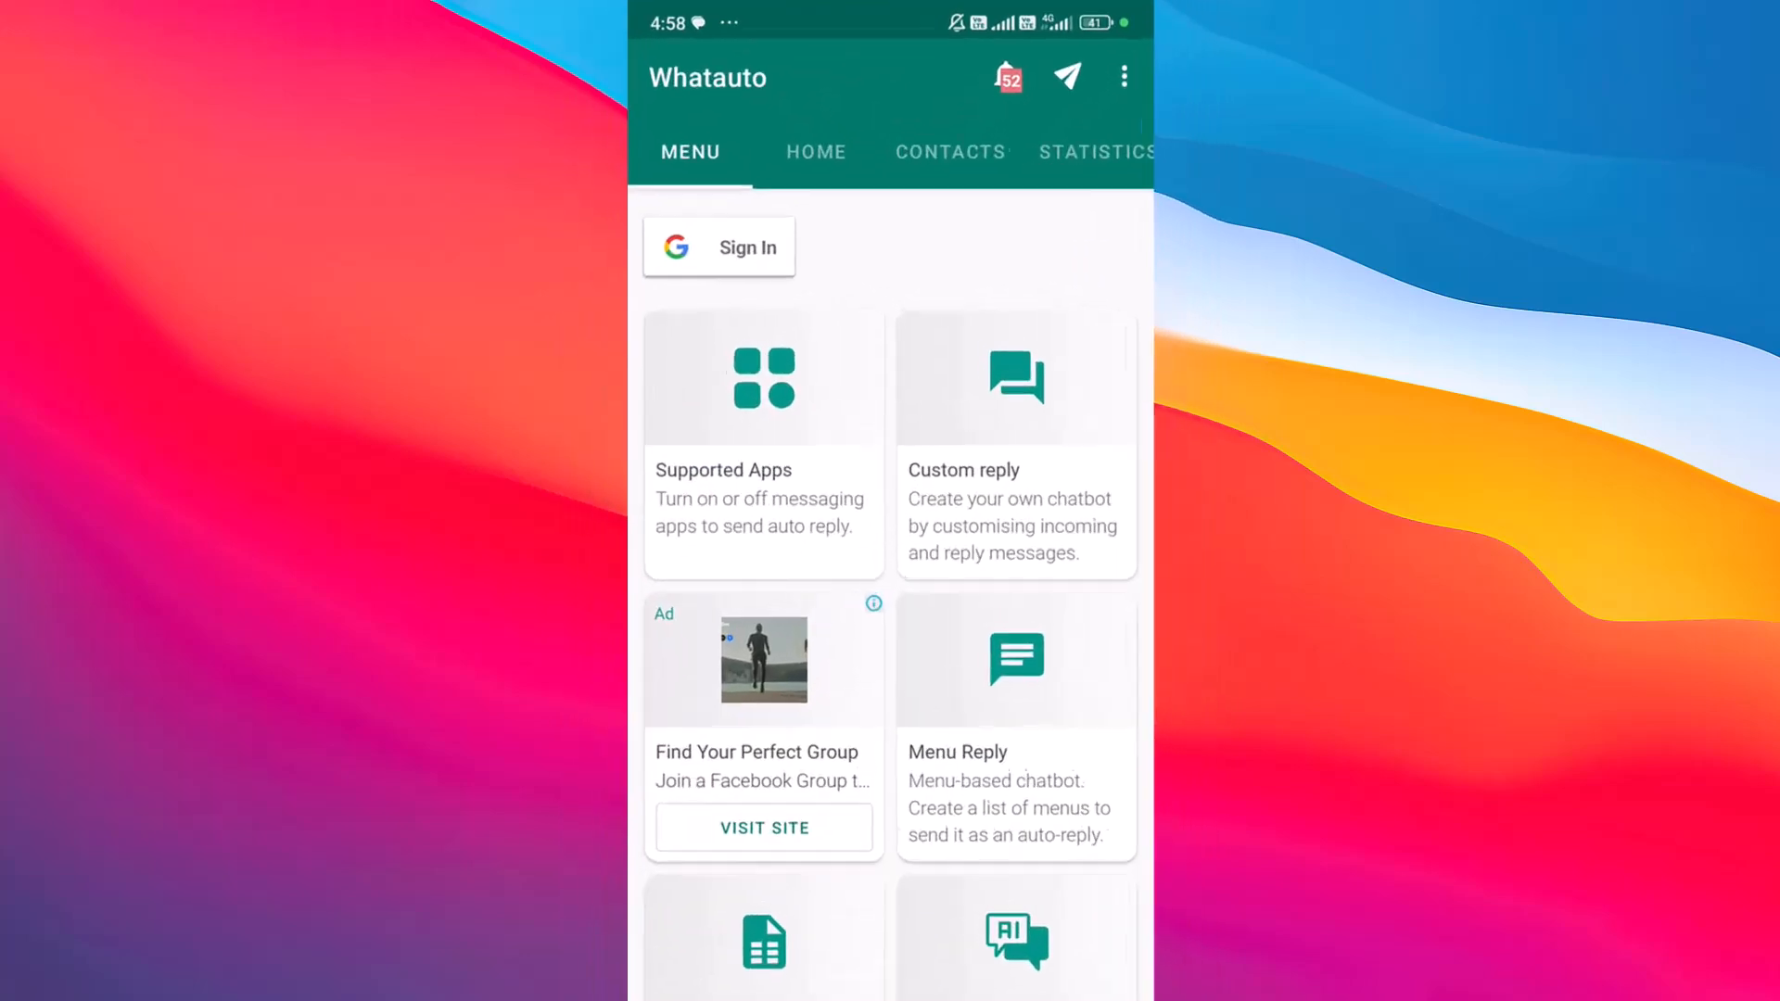
click(1015, 443)
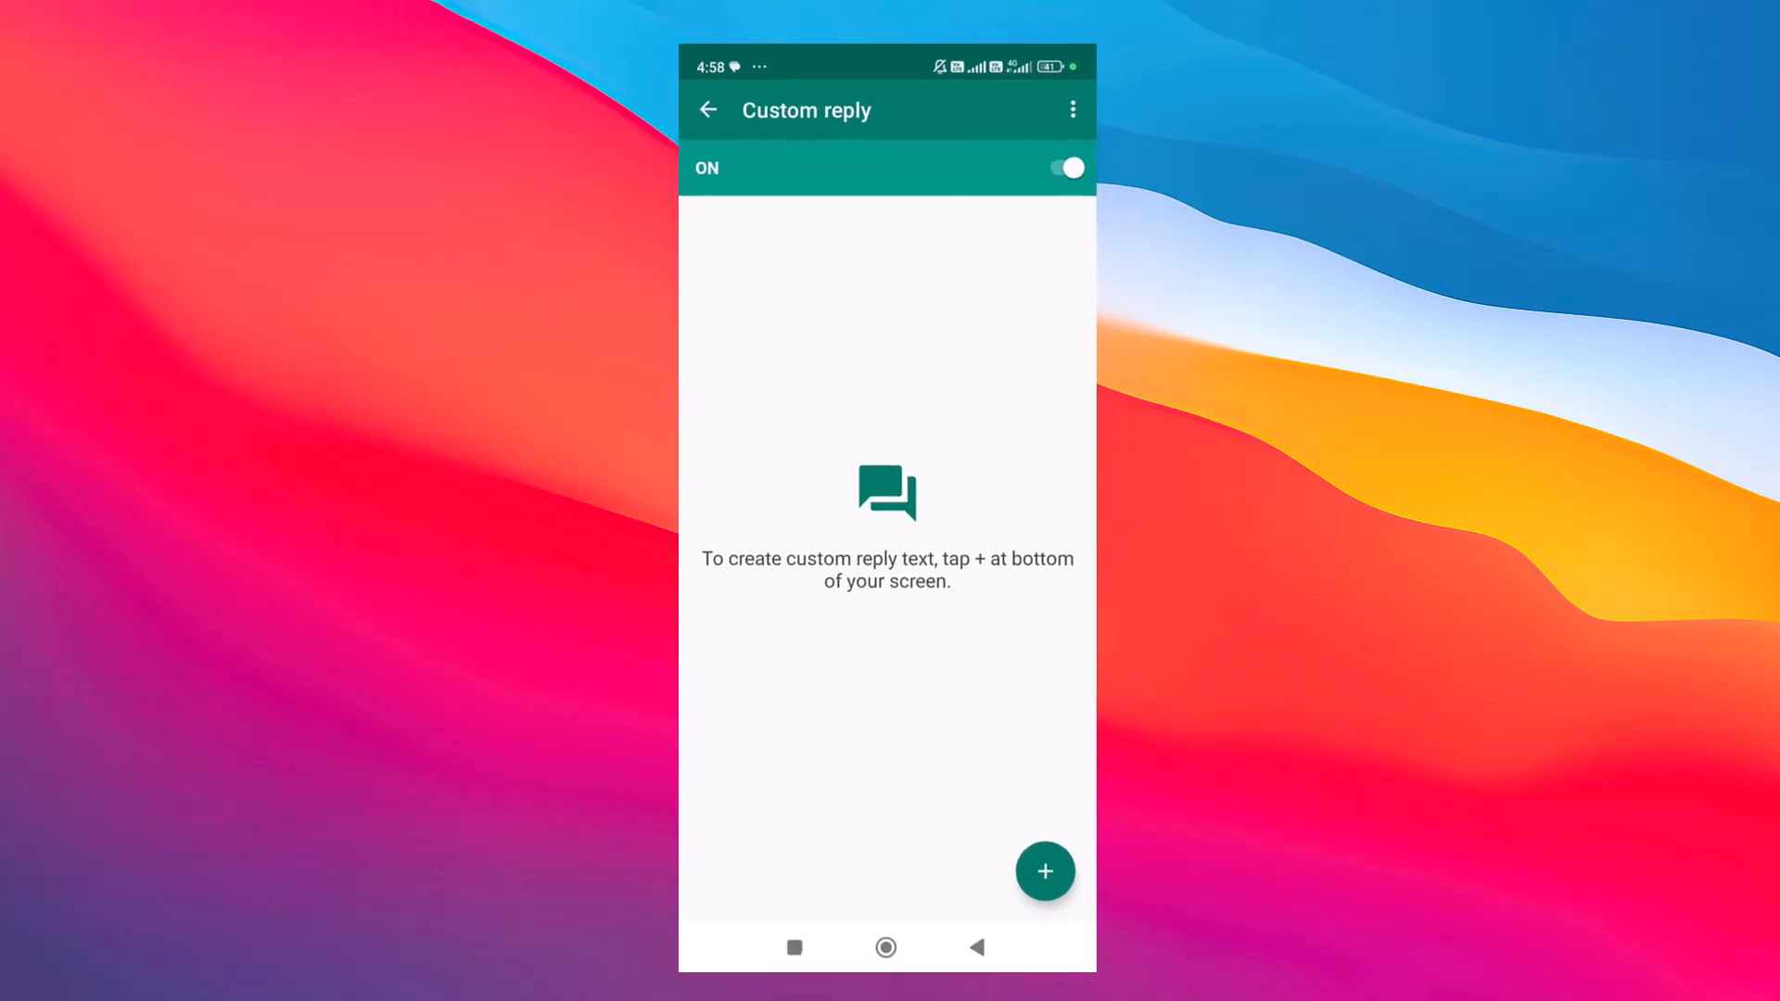
- Add a custom reply for 'AC Installation' answering 'Your Location Details'
click(1045, 871)
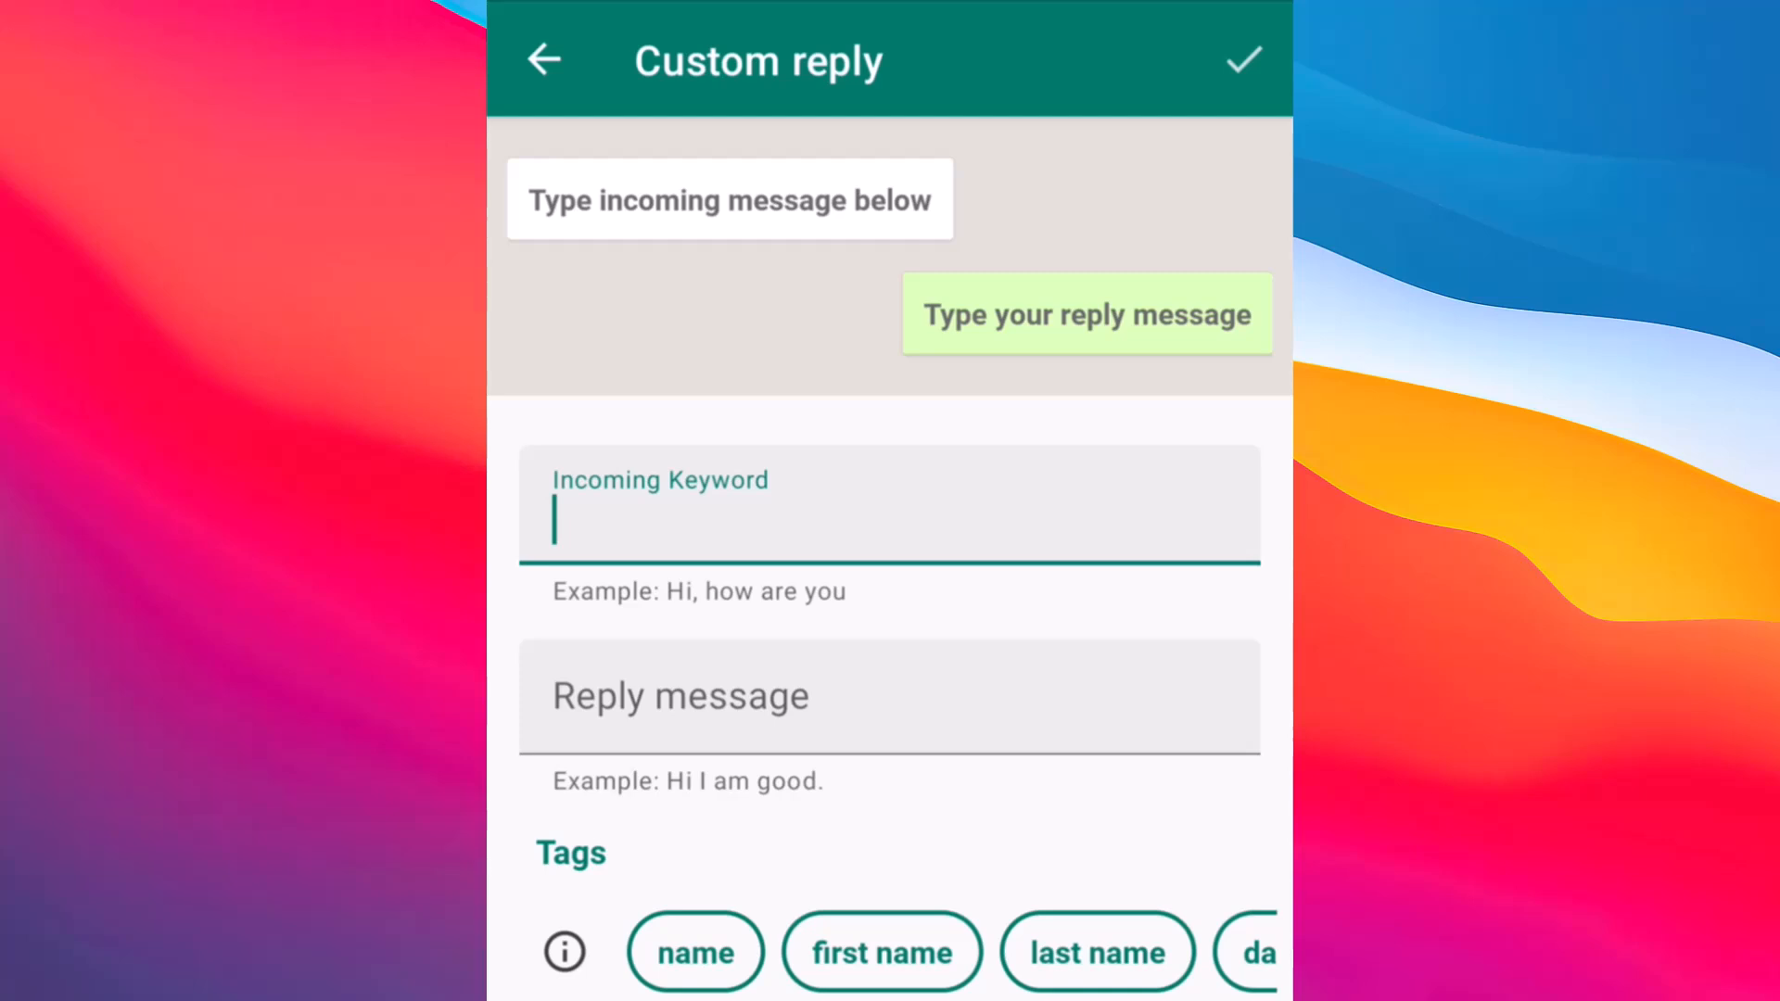
text(AC Install)
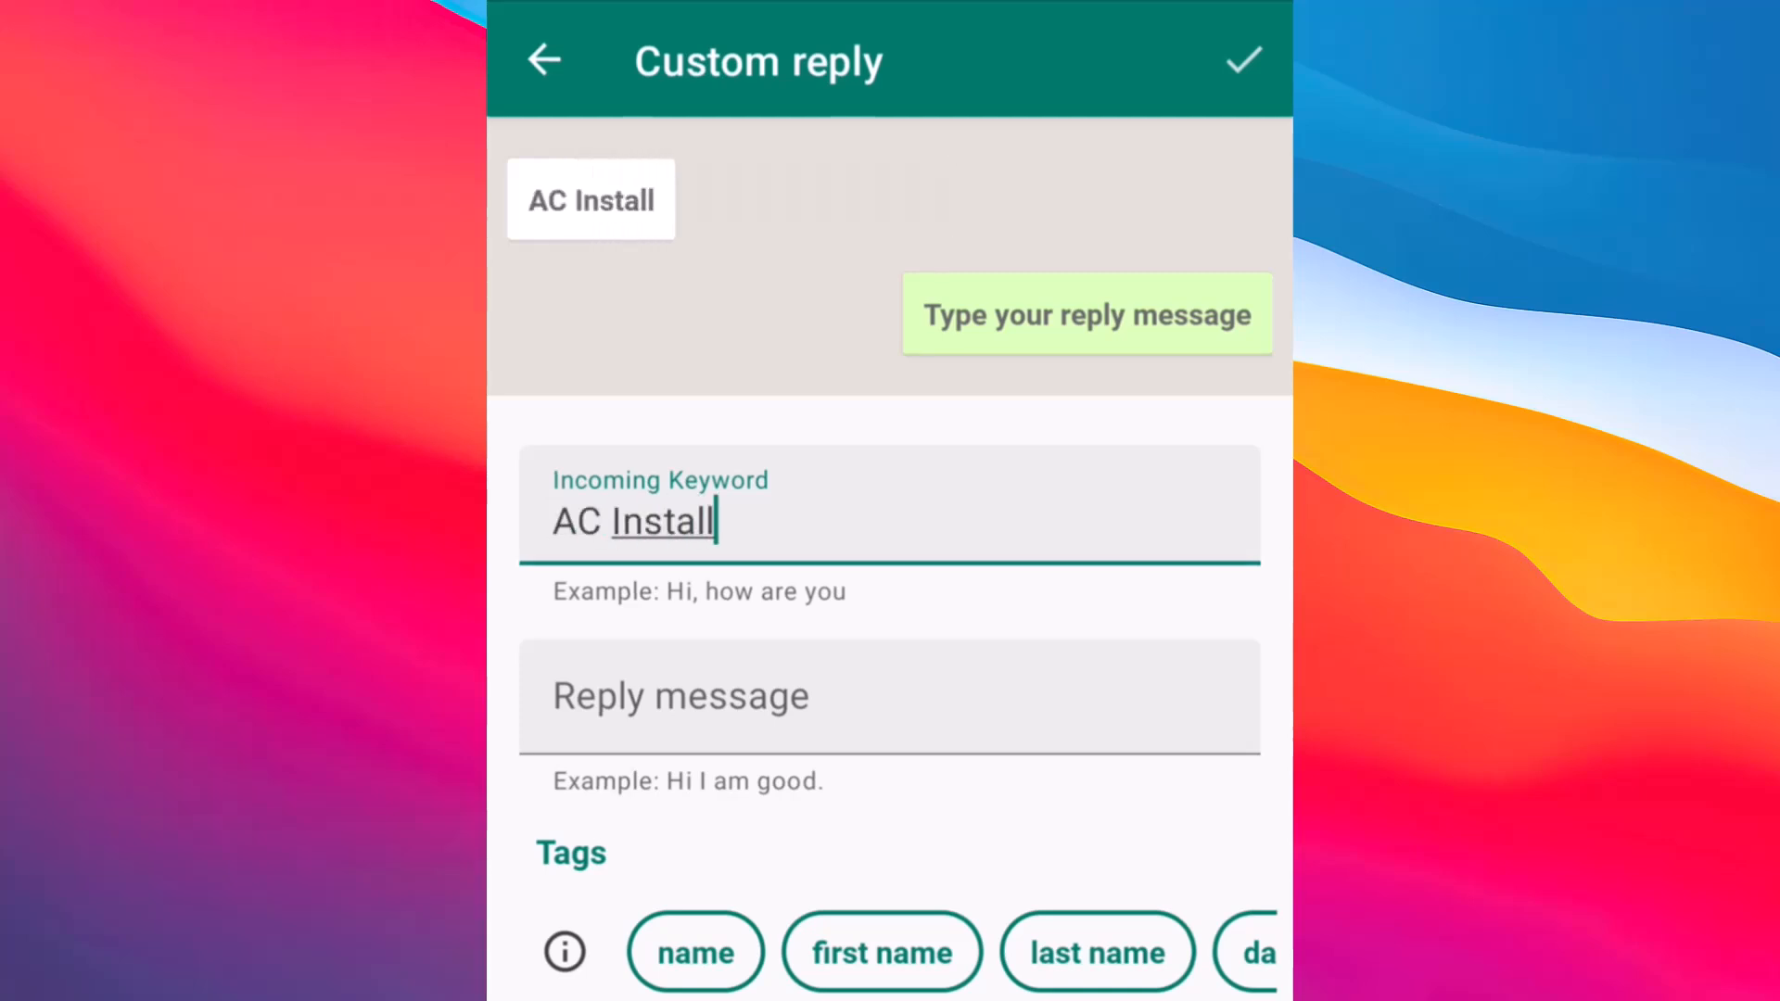
text(ation Service)
click(889, 697)
text(Kindly Share)
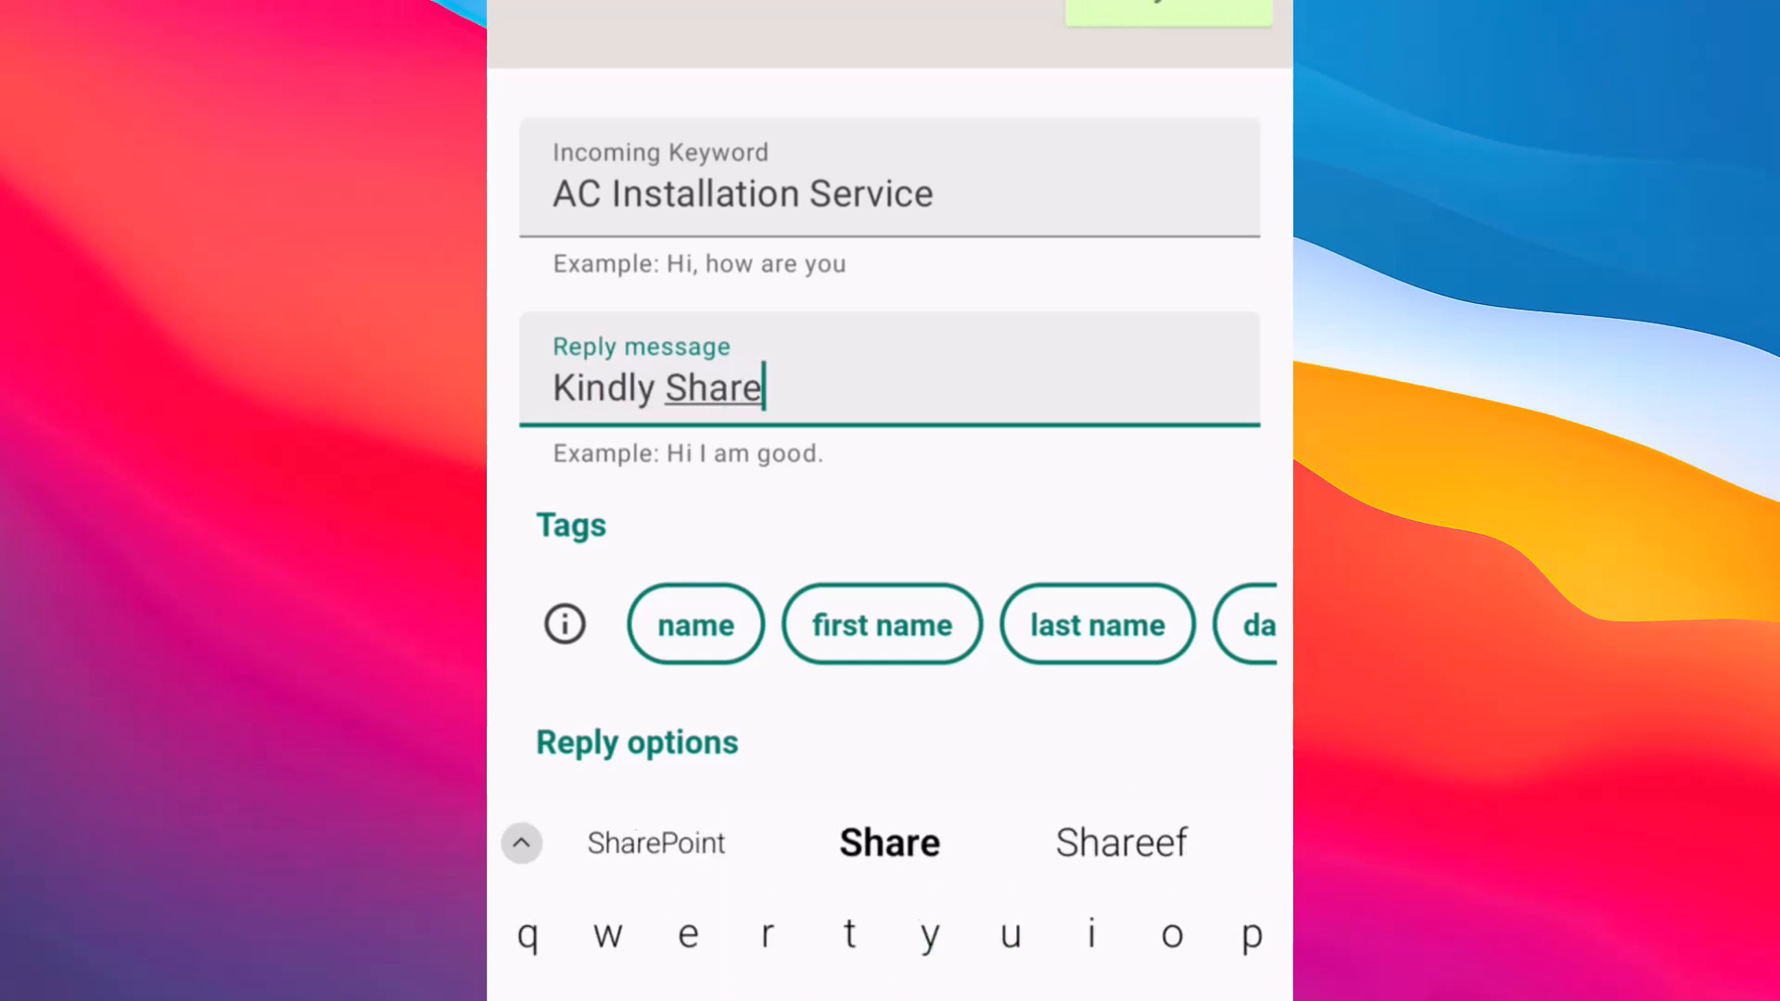
text(Your Location Details)
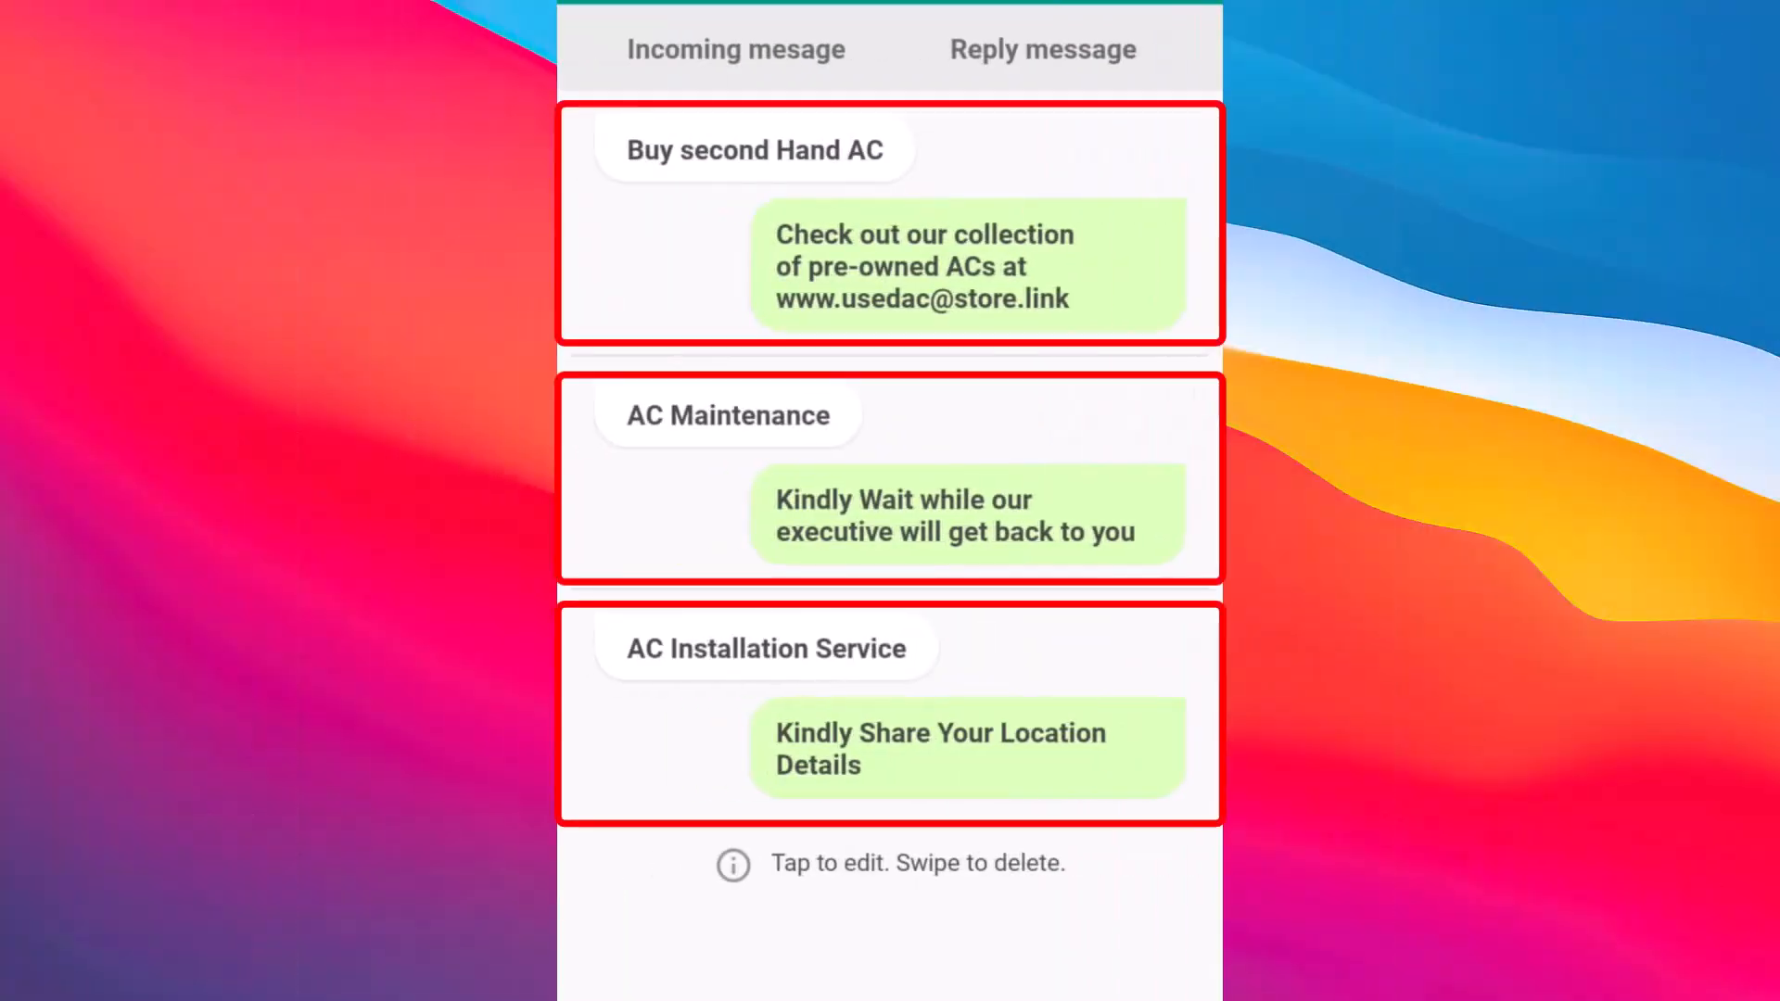
- Set the AC Installation Service reply's match option to Contains and save it
click(767, 649)
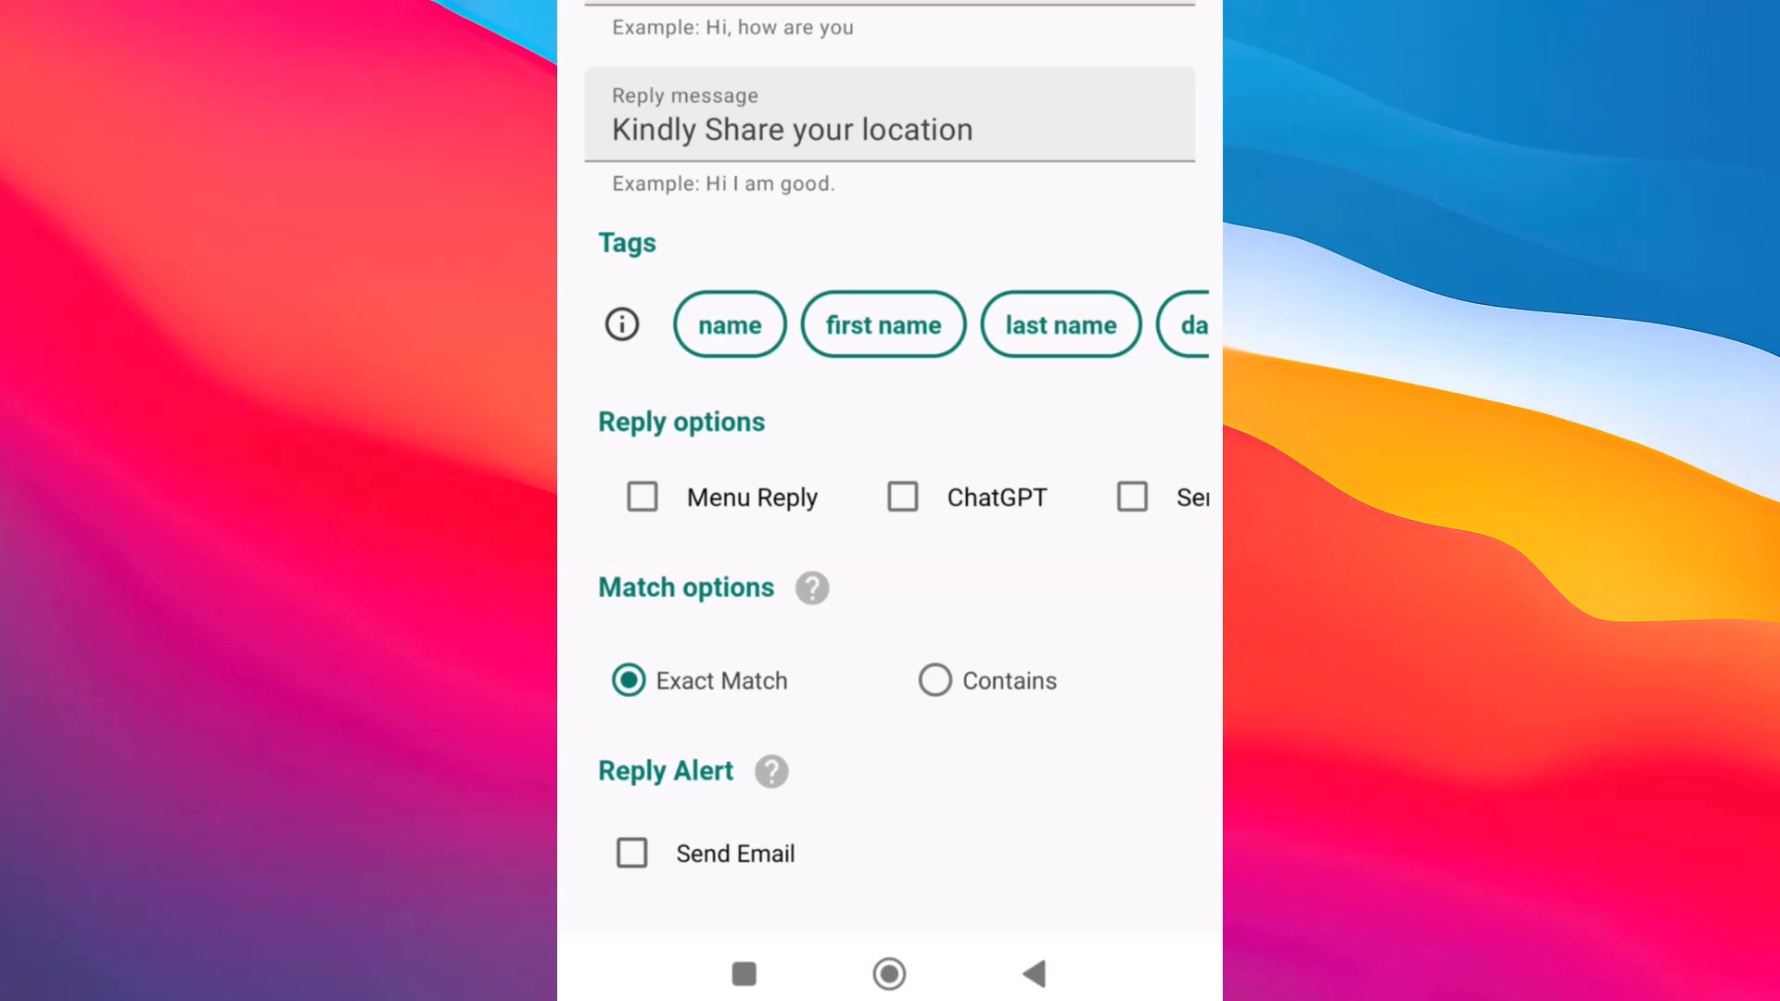
click(934, 679)
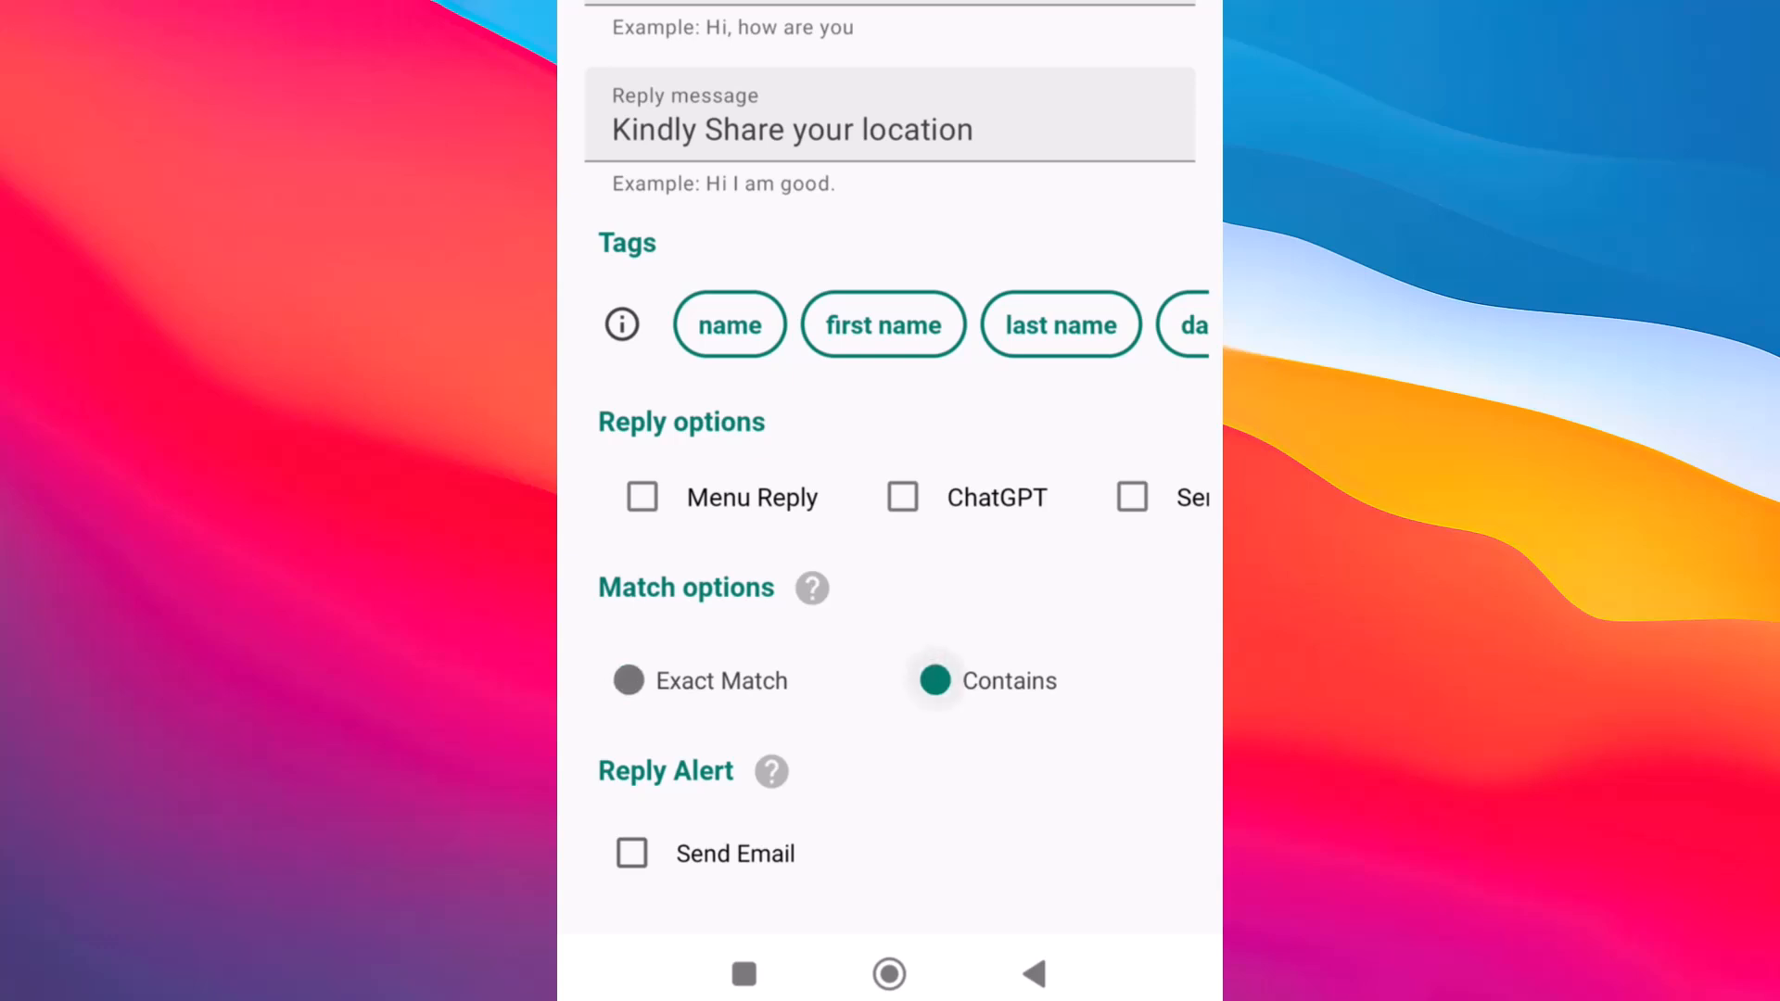
click(934, 679)
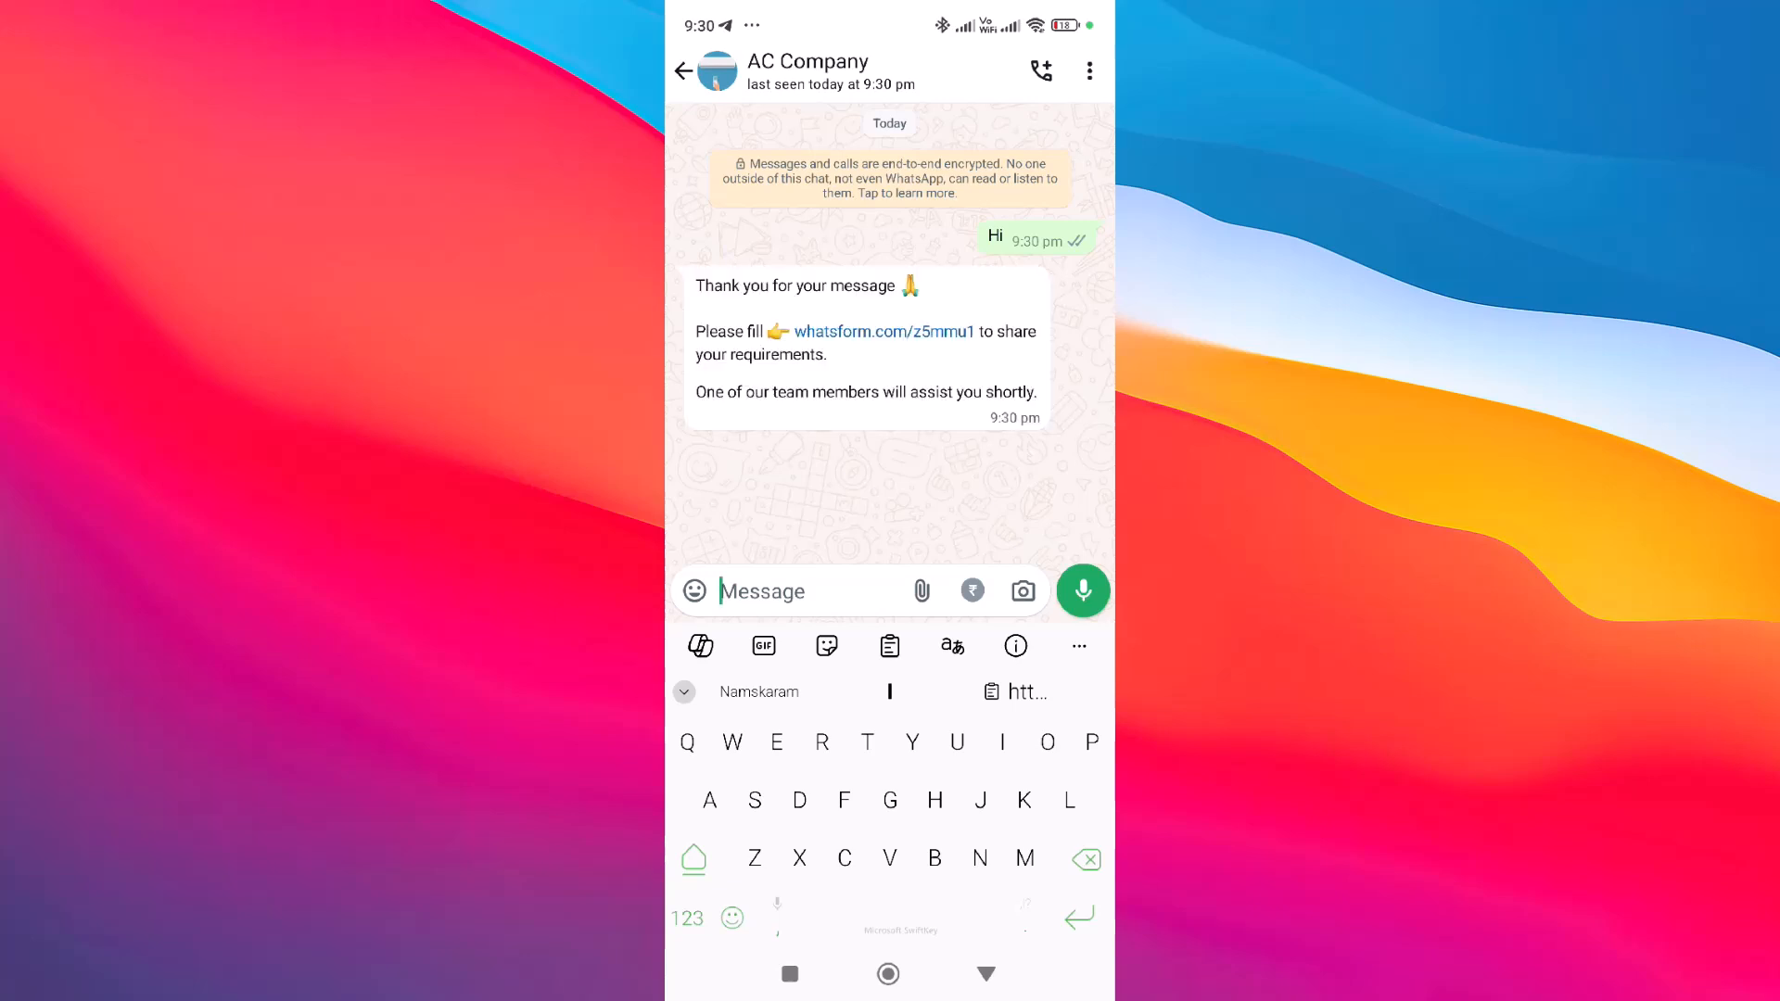
- Open the whatsform.com link from the chat and submit the filled form to WhatsApp
click(885, 331)
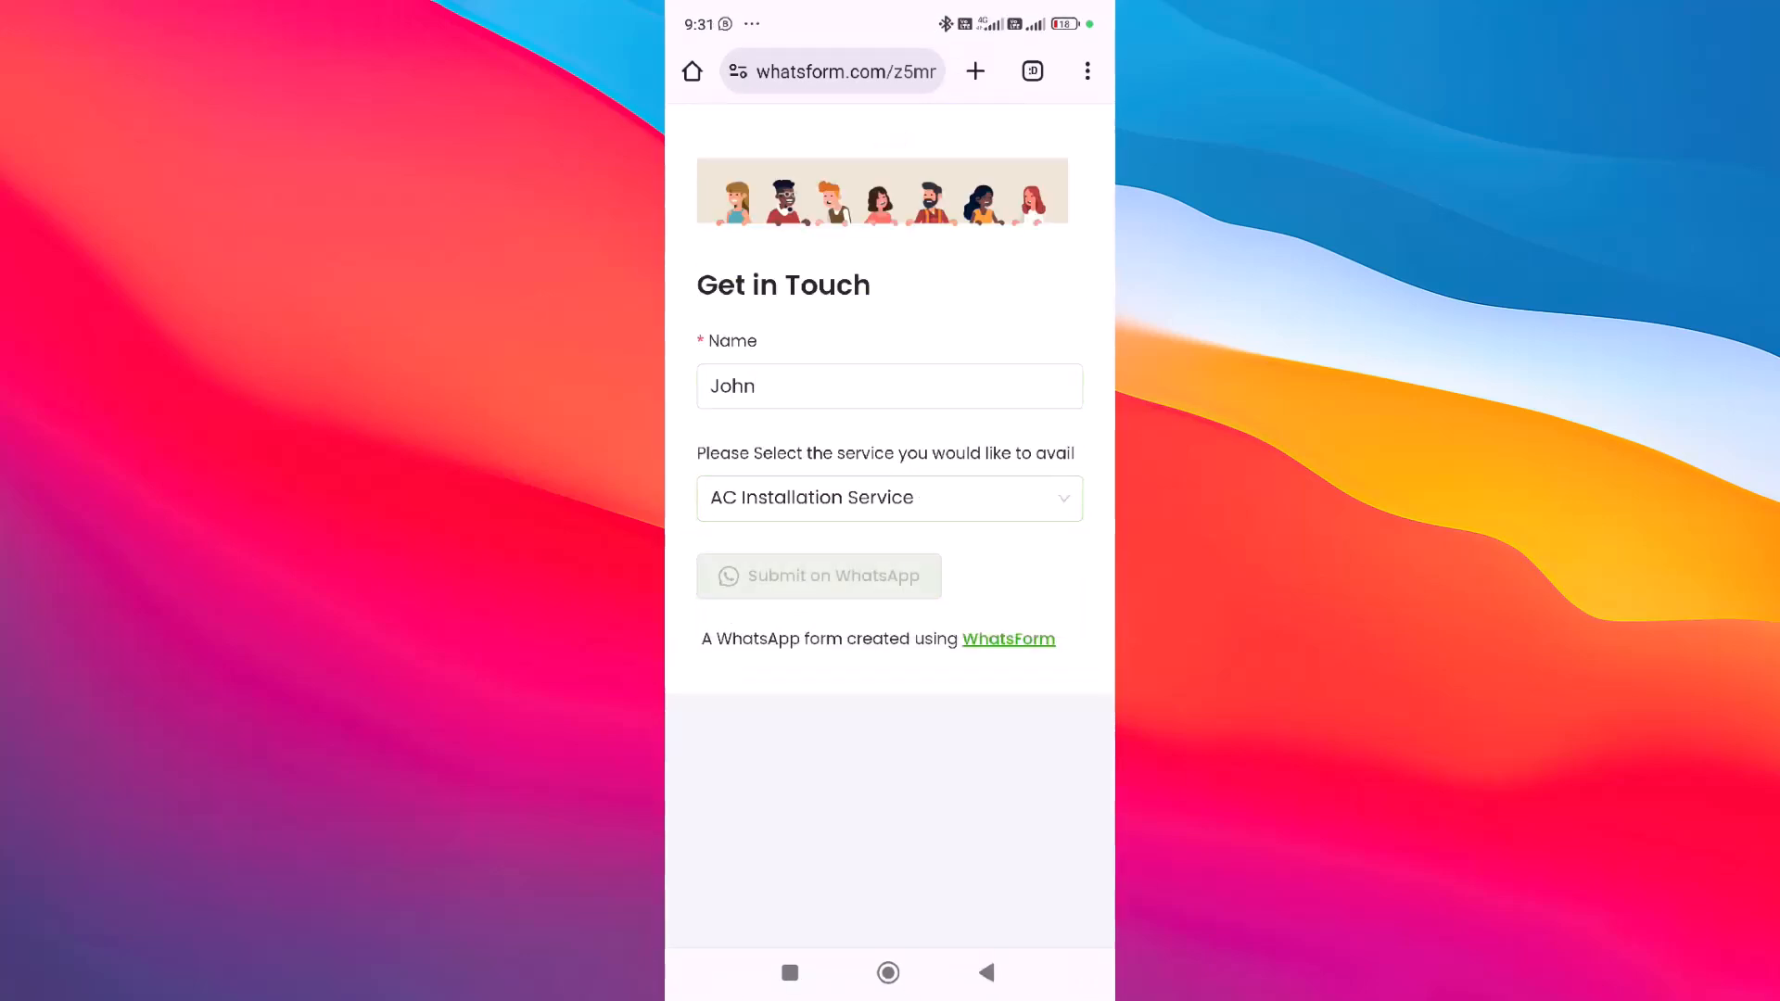
click(820, 576)
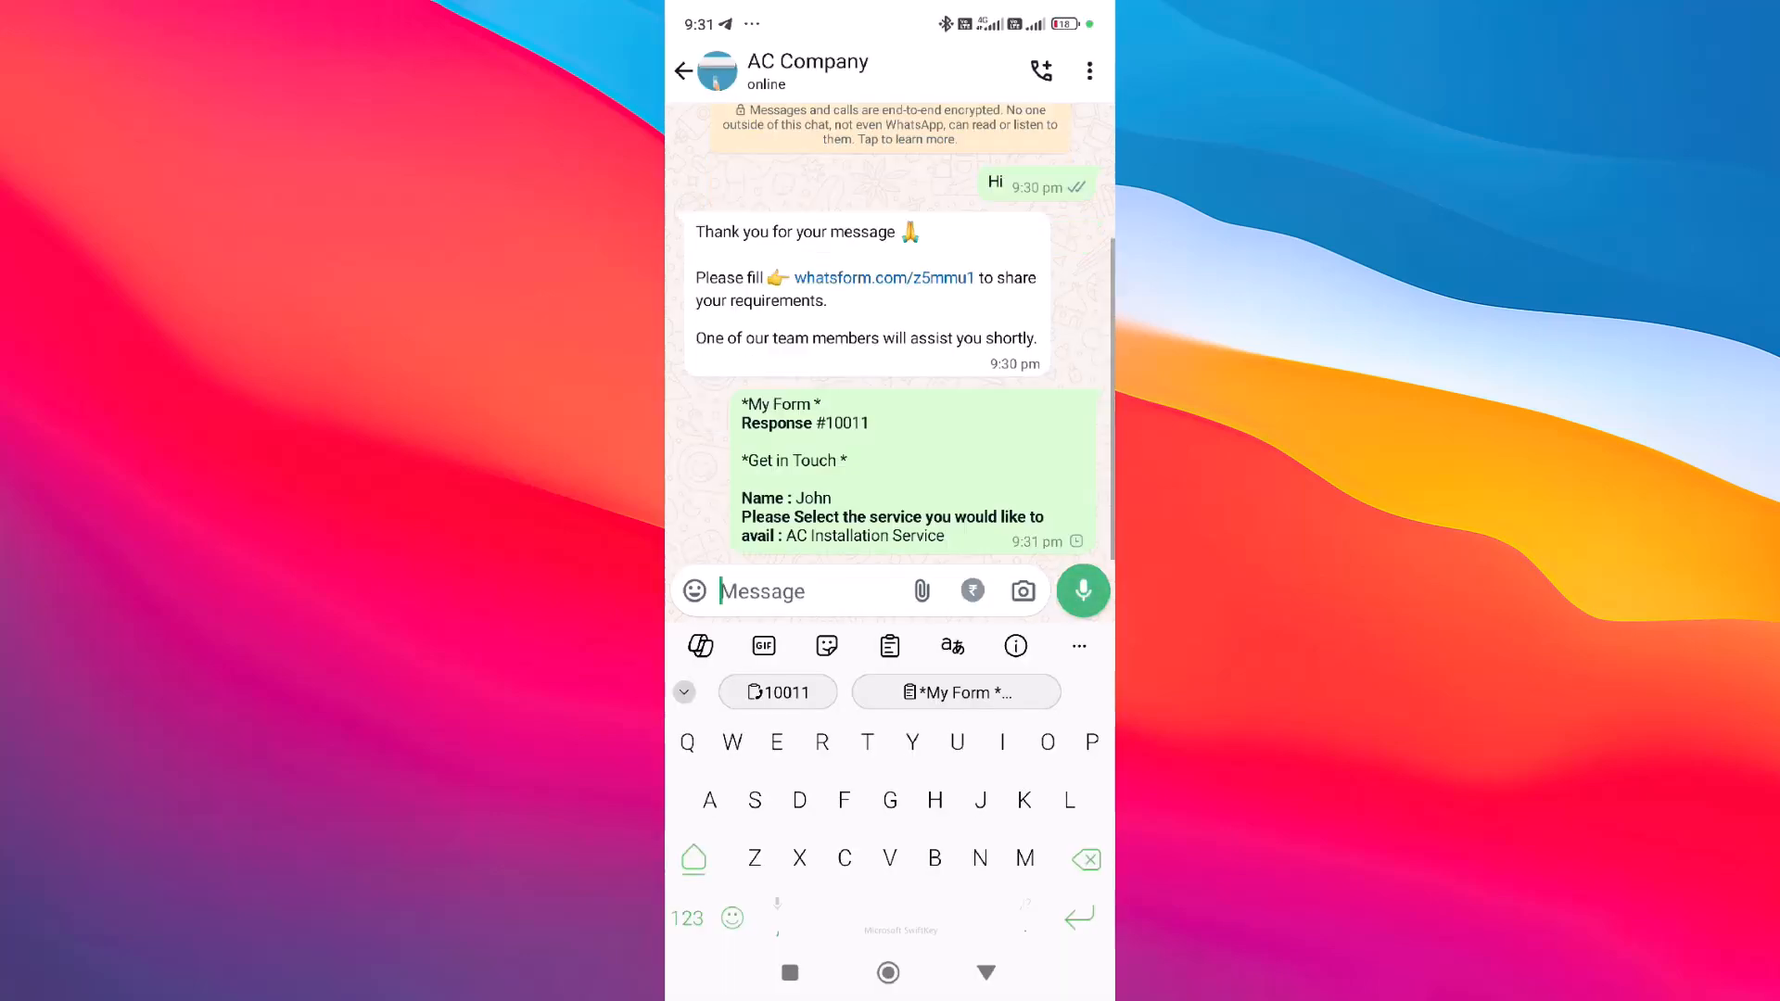